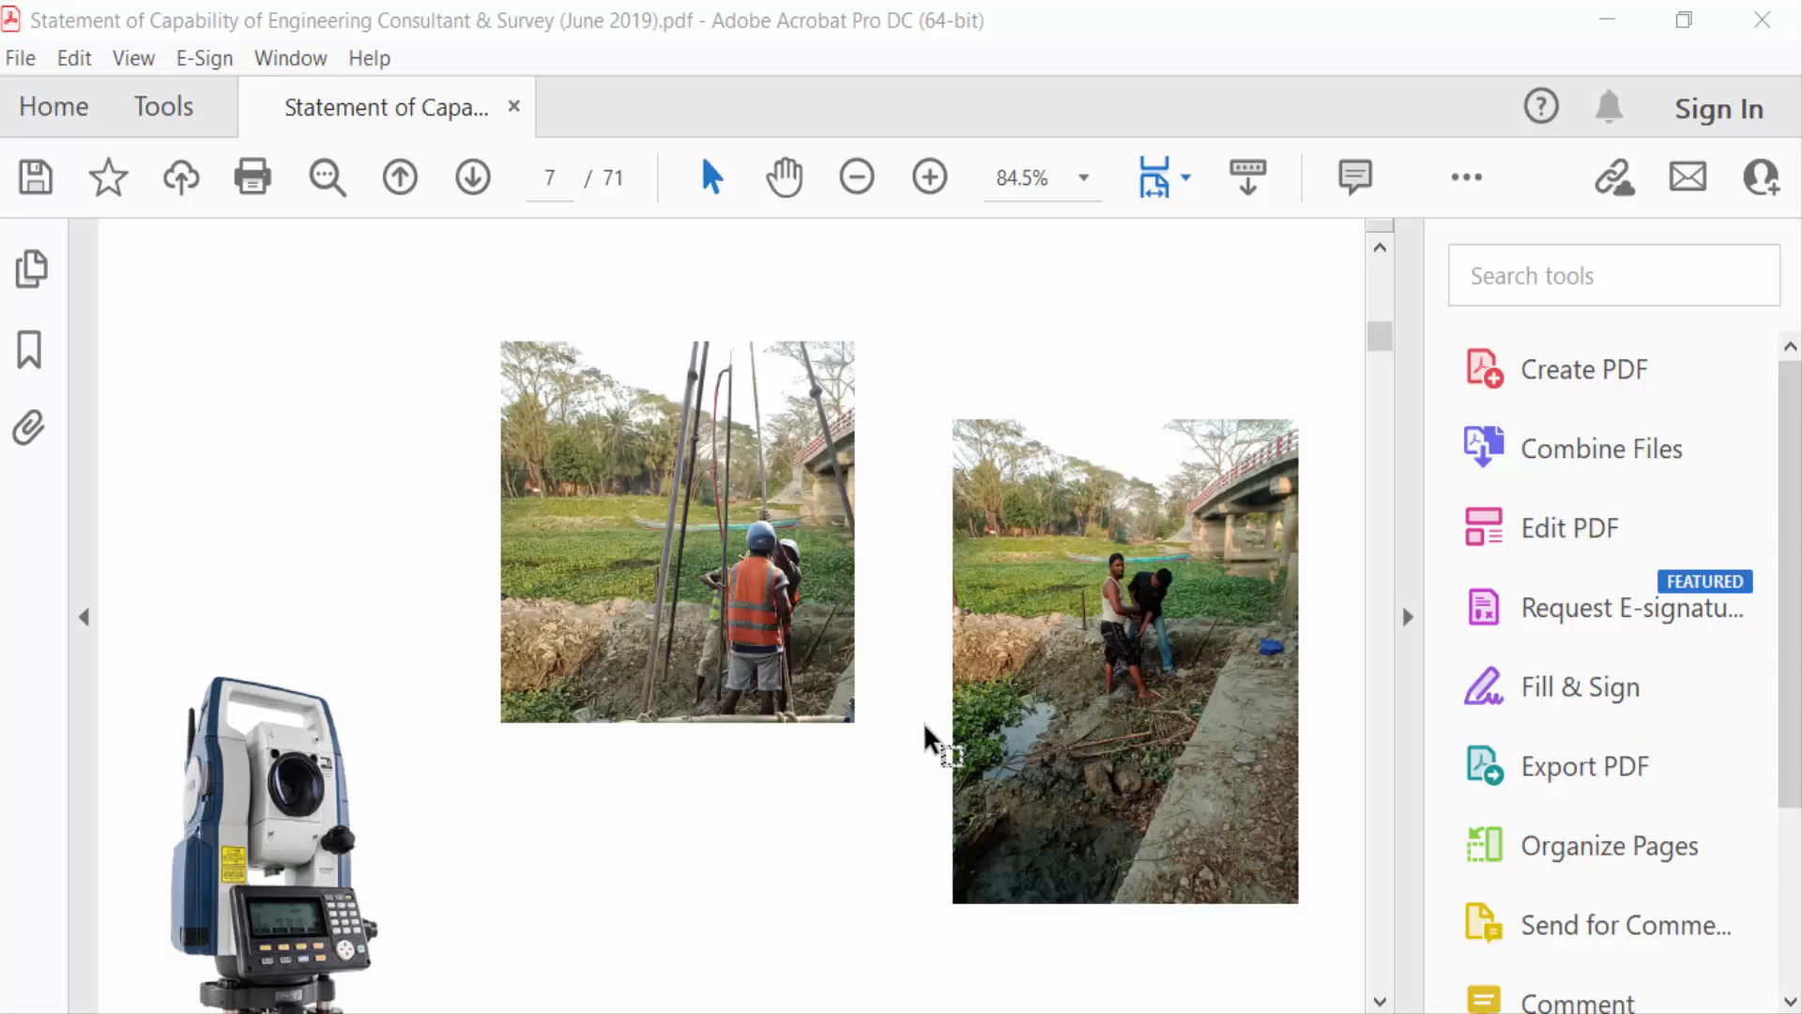
{"action": "mouse_move", "coordinate": [932, 742]}
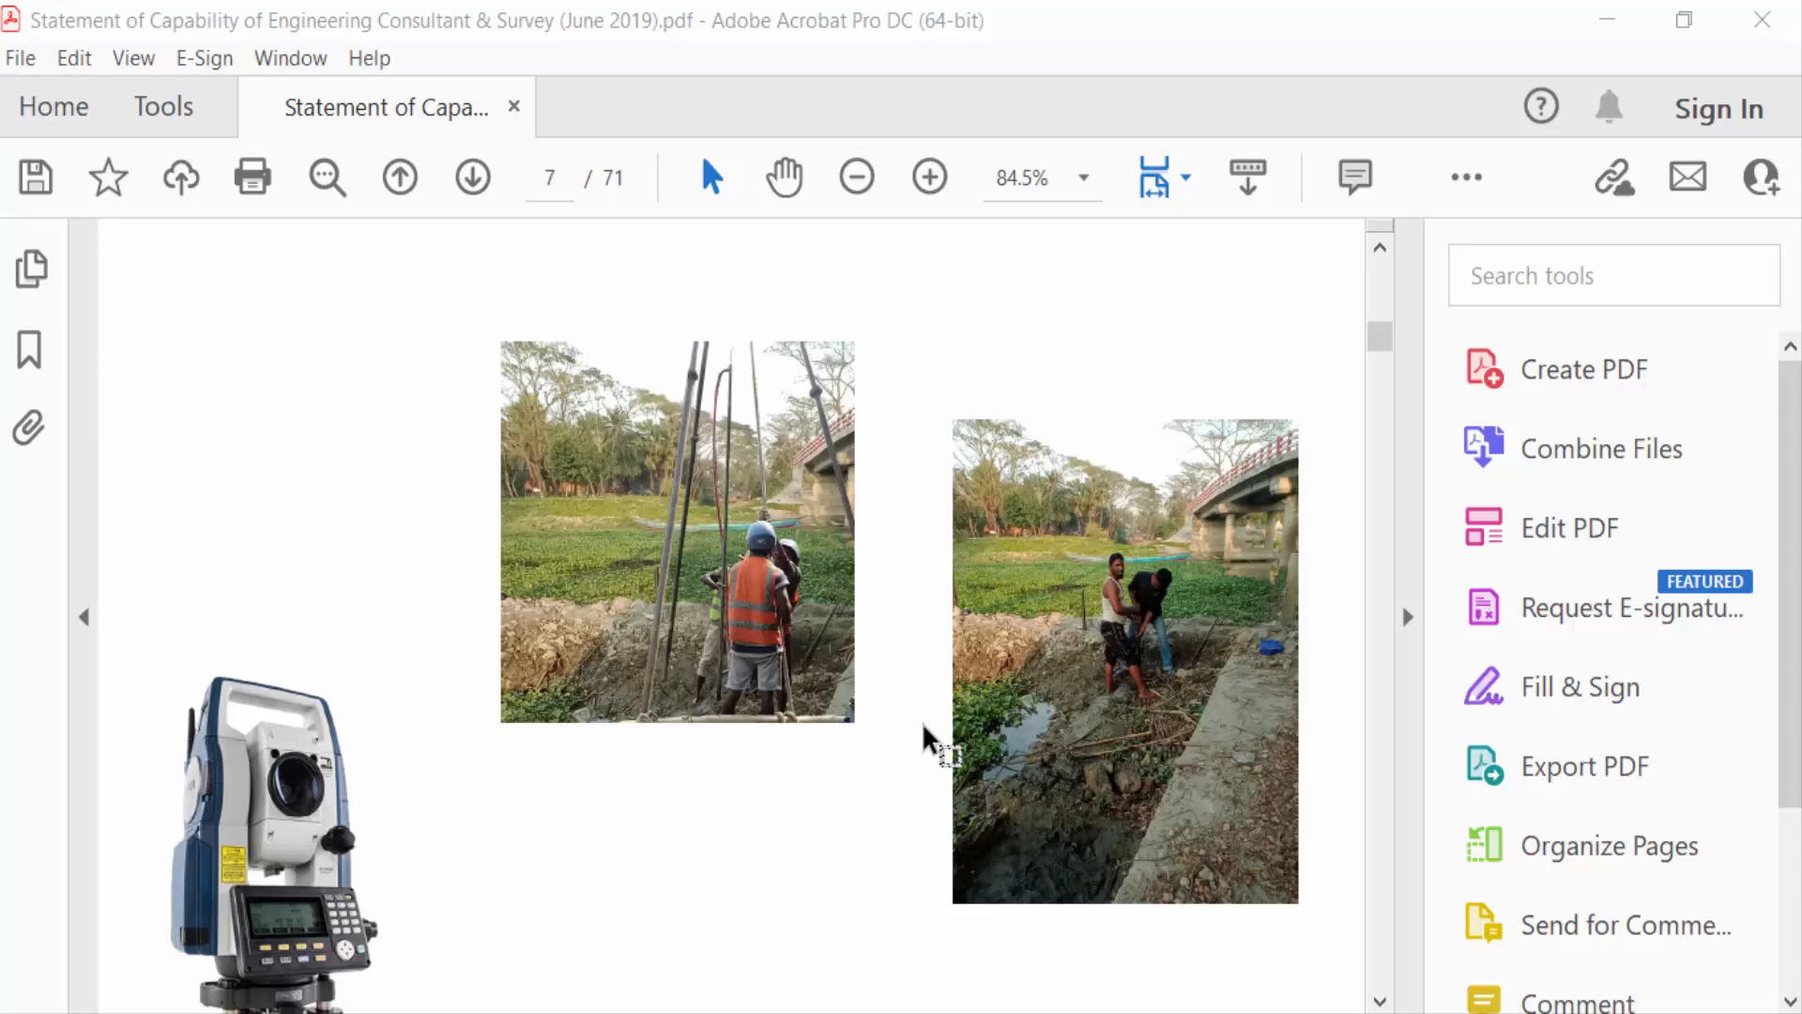
{"action": "mouse_move", "coordinate": [920, 745]}
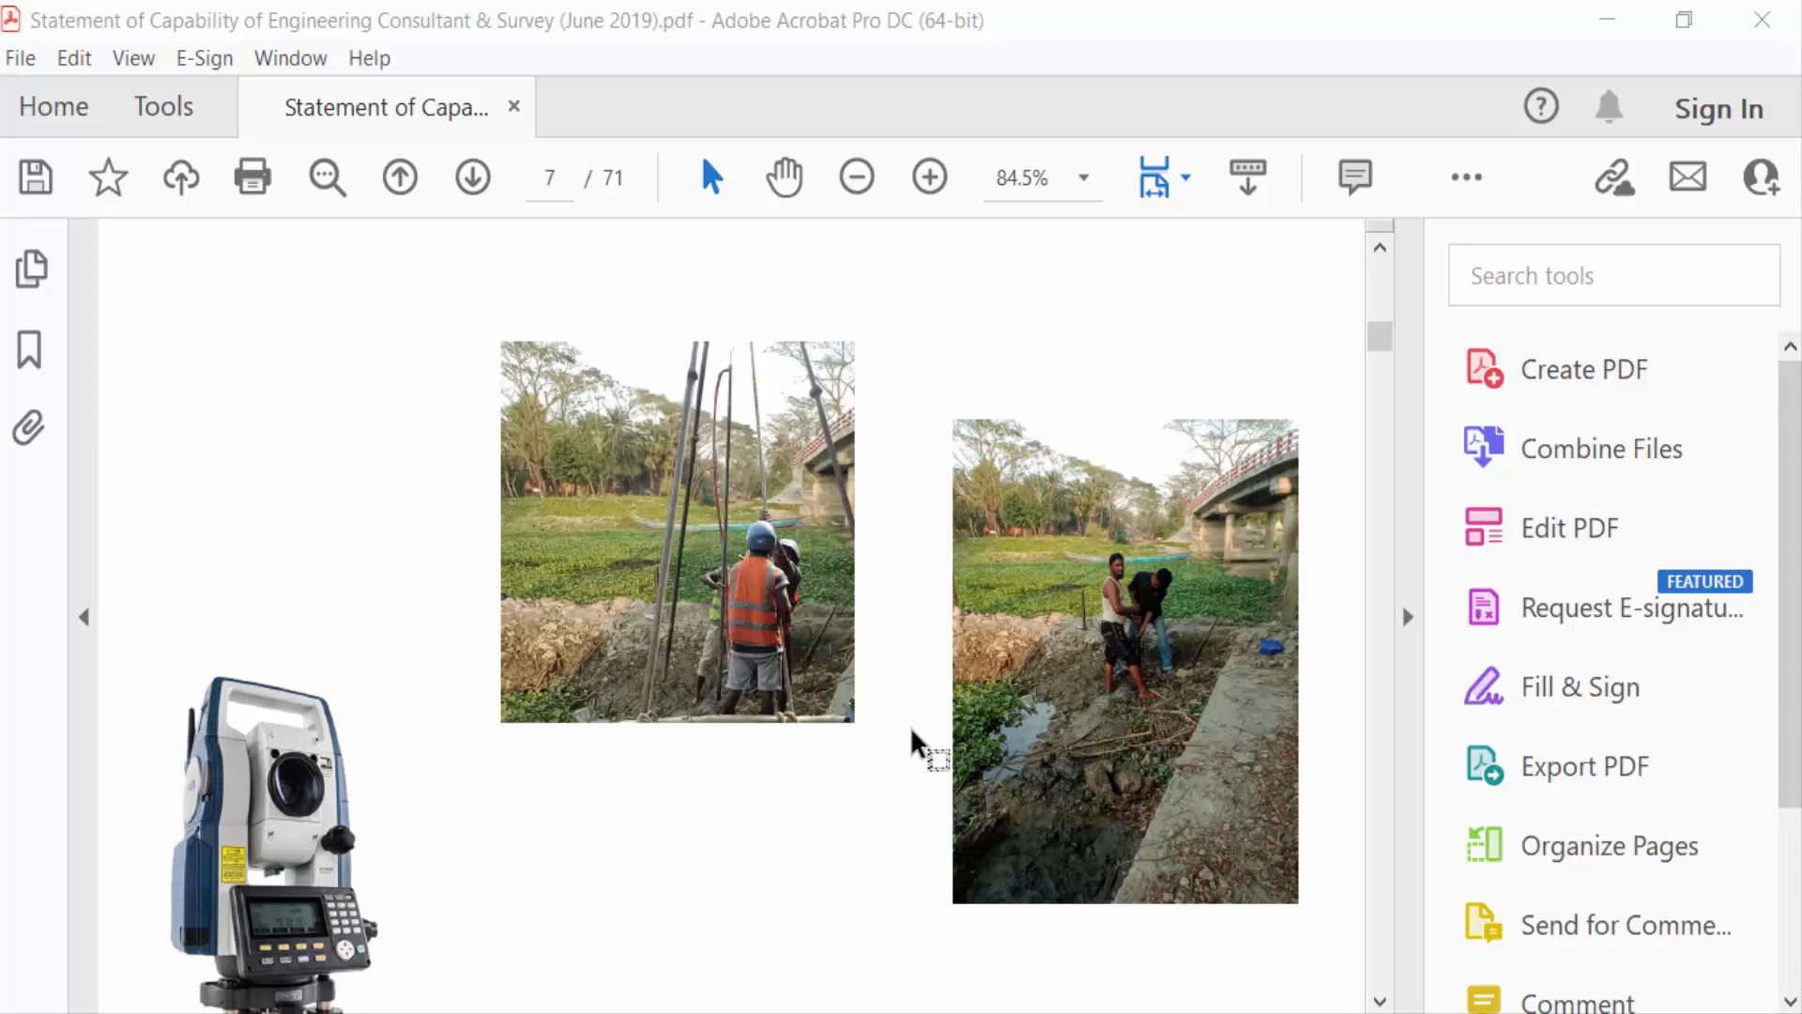
- Scroll around the document and open the Edit PDF tool
{"action": "scroll", "scroll_direction": "up", "scroll_amount": 3}
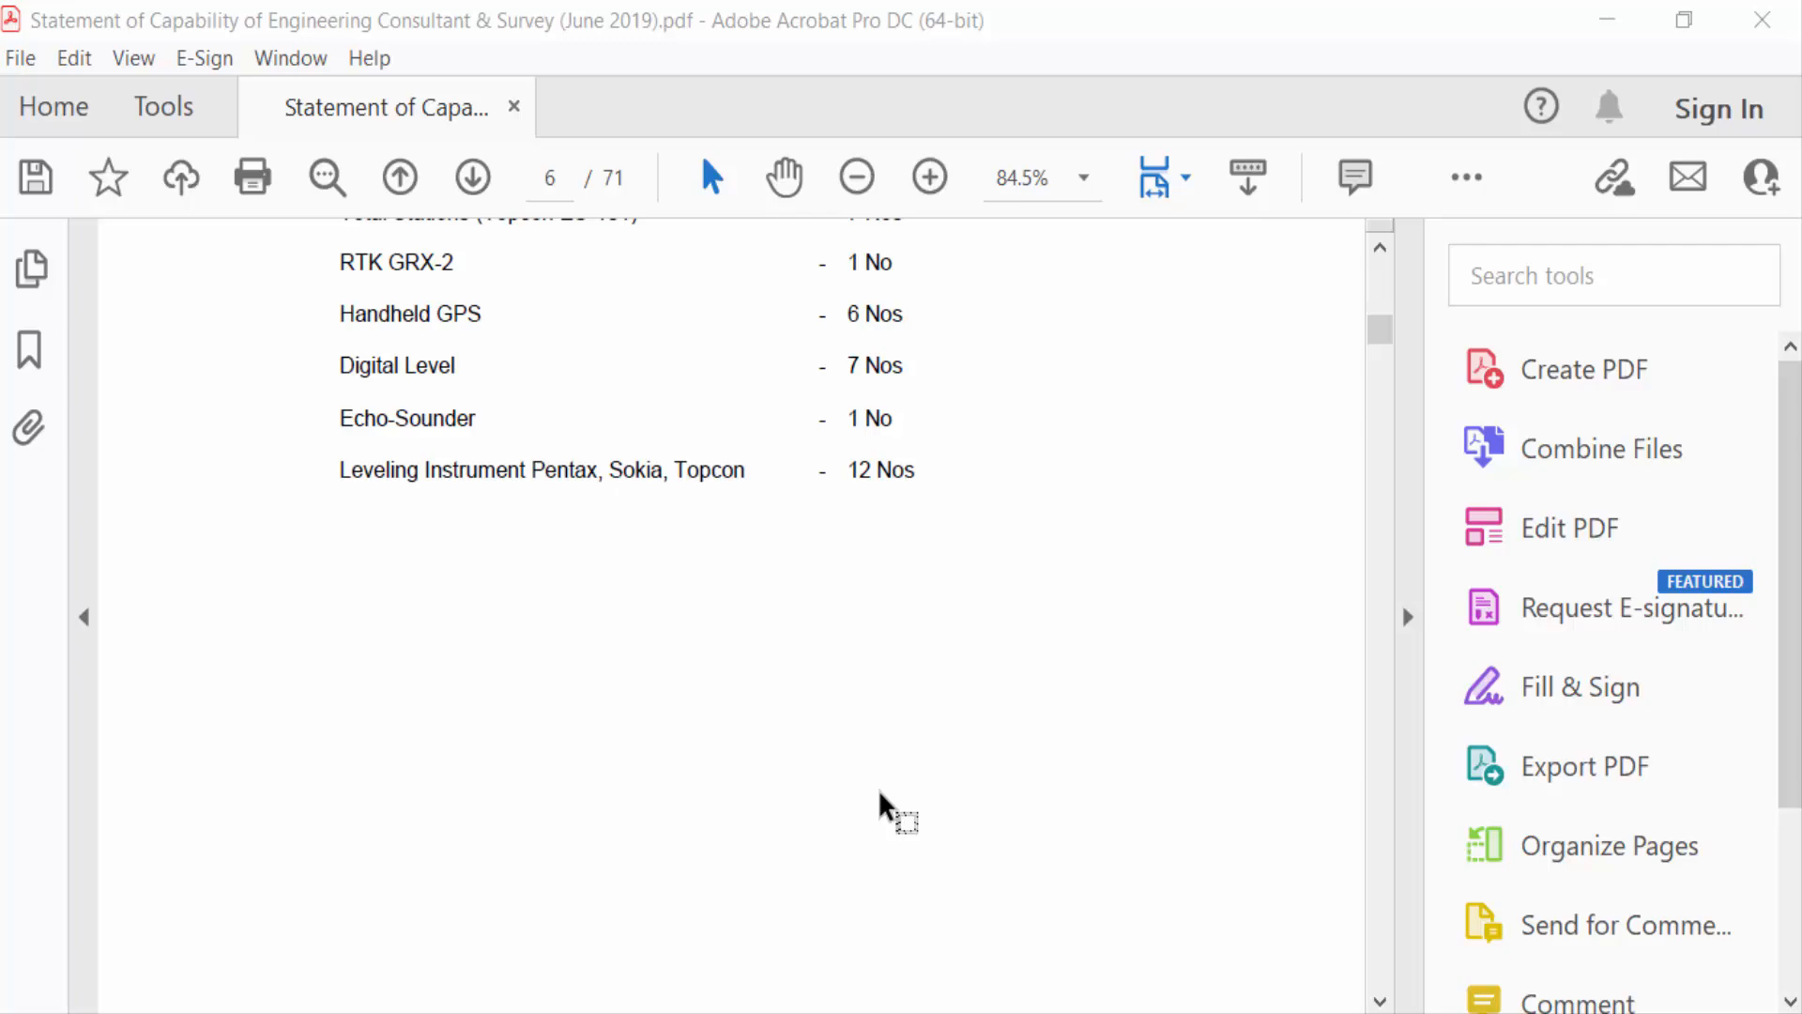
{"action": "scroll", "scroll_direction": "up", "scroll_amount": 3}
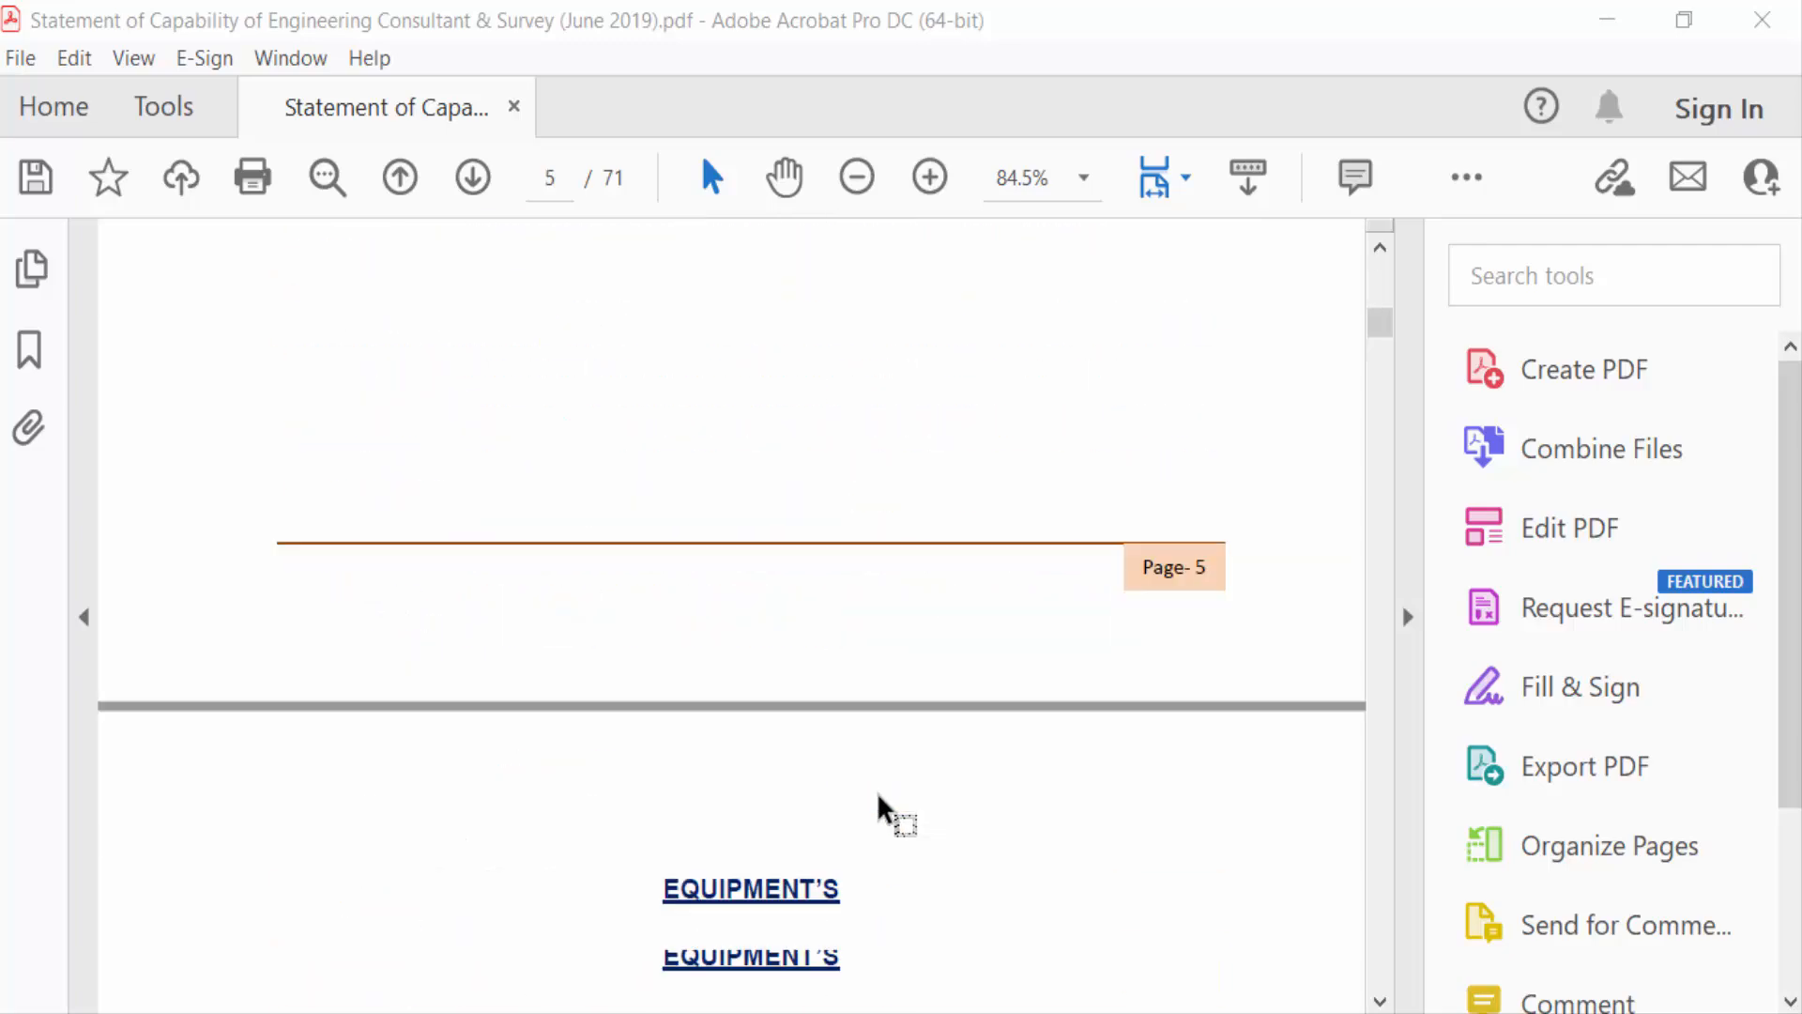
{"action": "scroll", "scroll_direction": "down", "scroll_amount": 3}
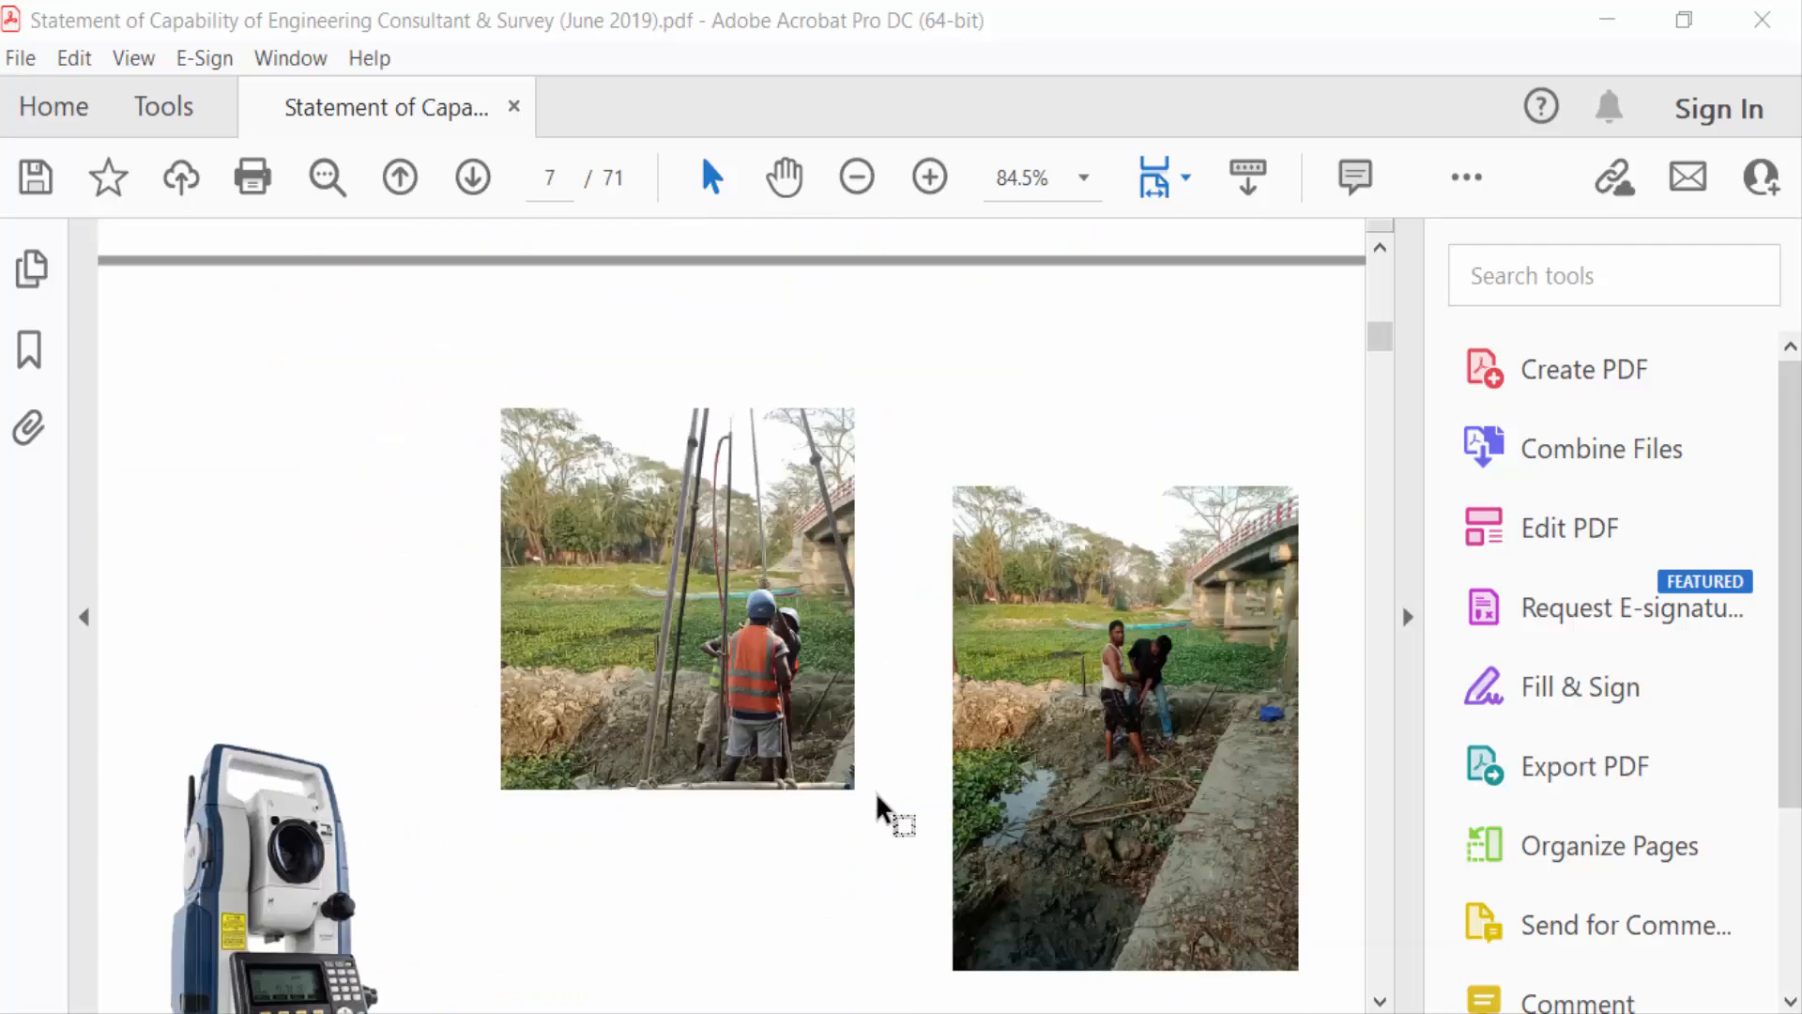
{"action": "scroll", "scroll_direction": "up", "scroll_amount": 3}
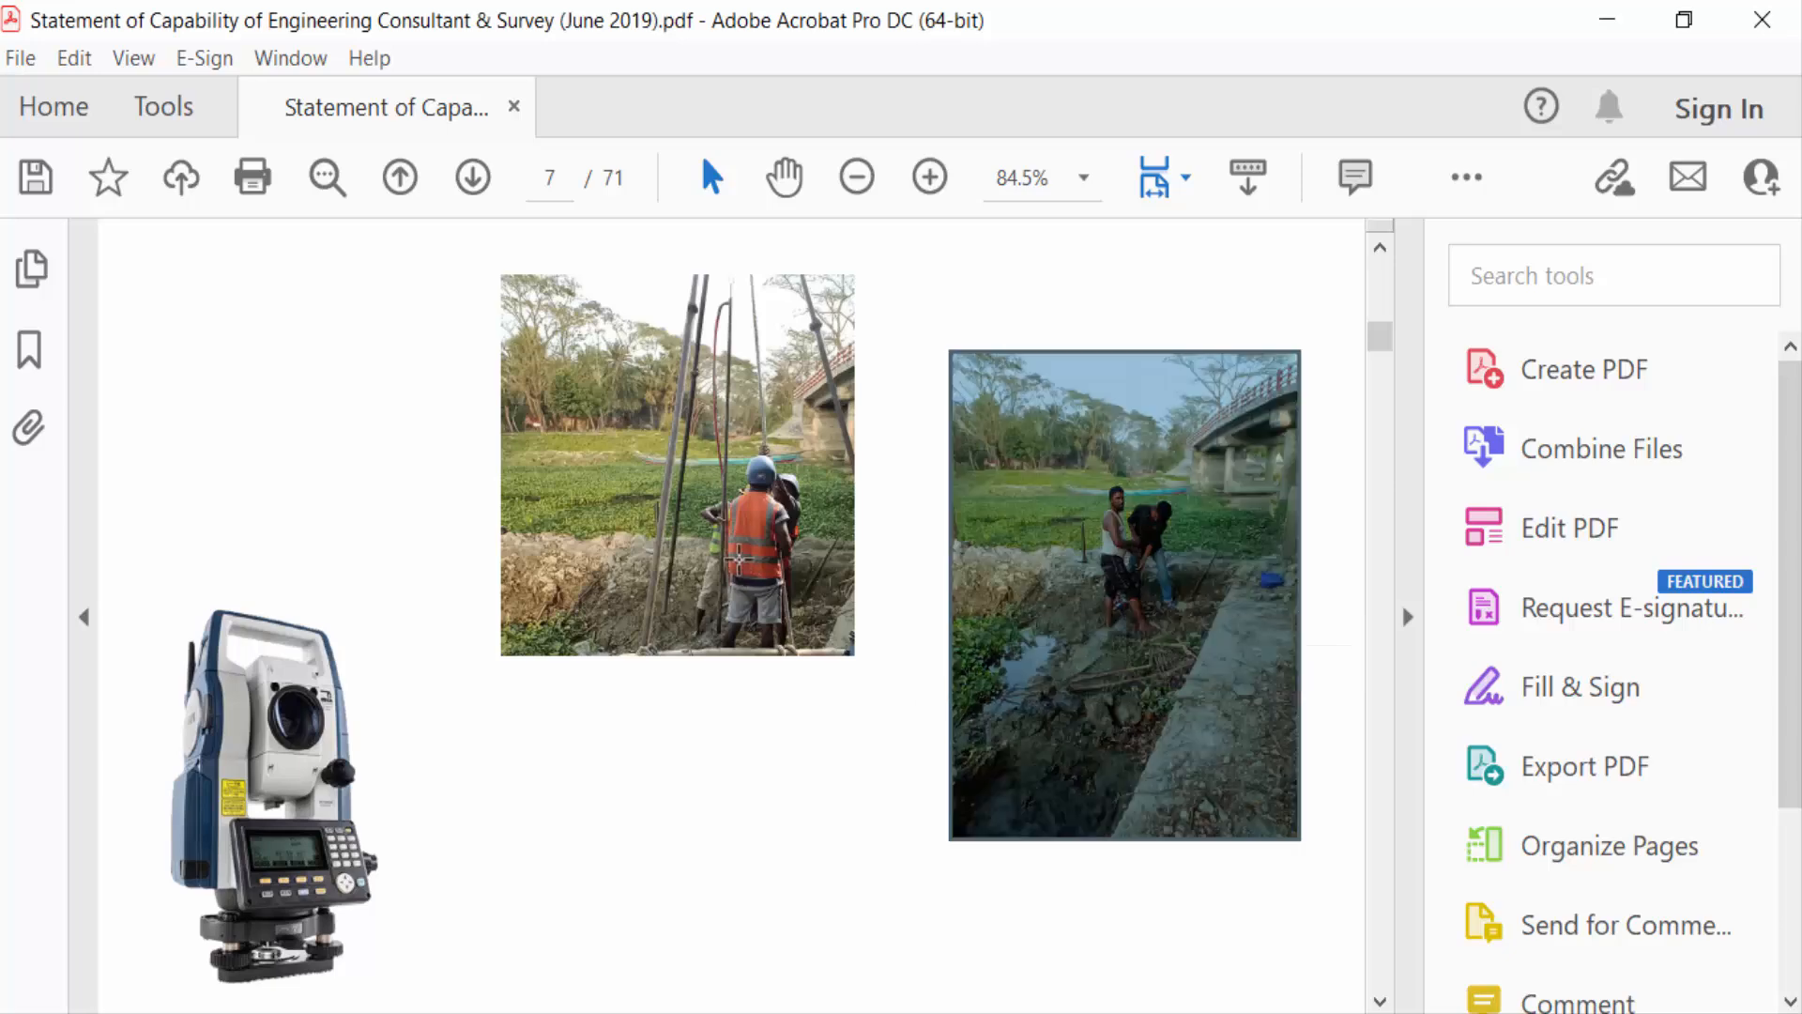
{"action": "left_click", "coordinate": [259, 782]}
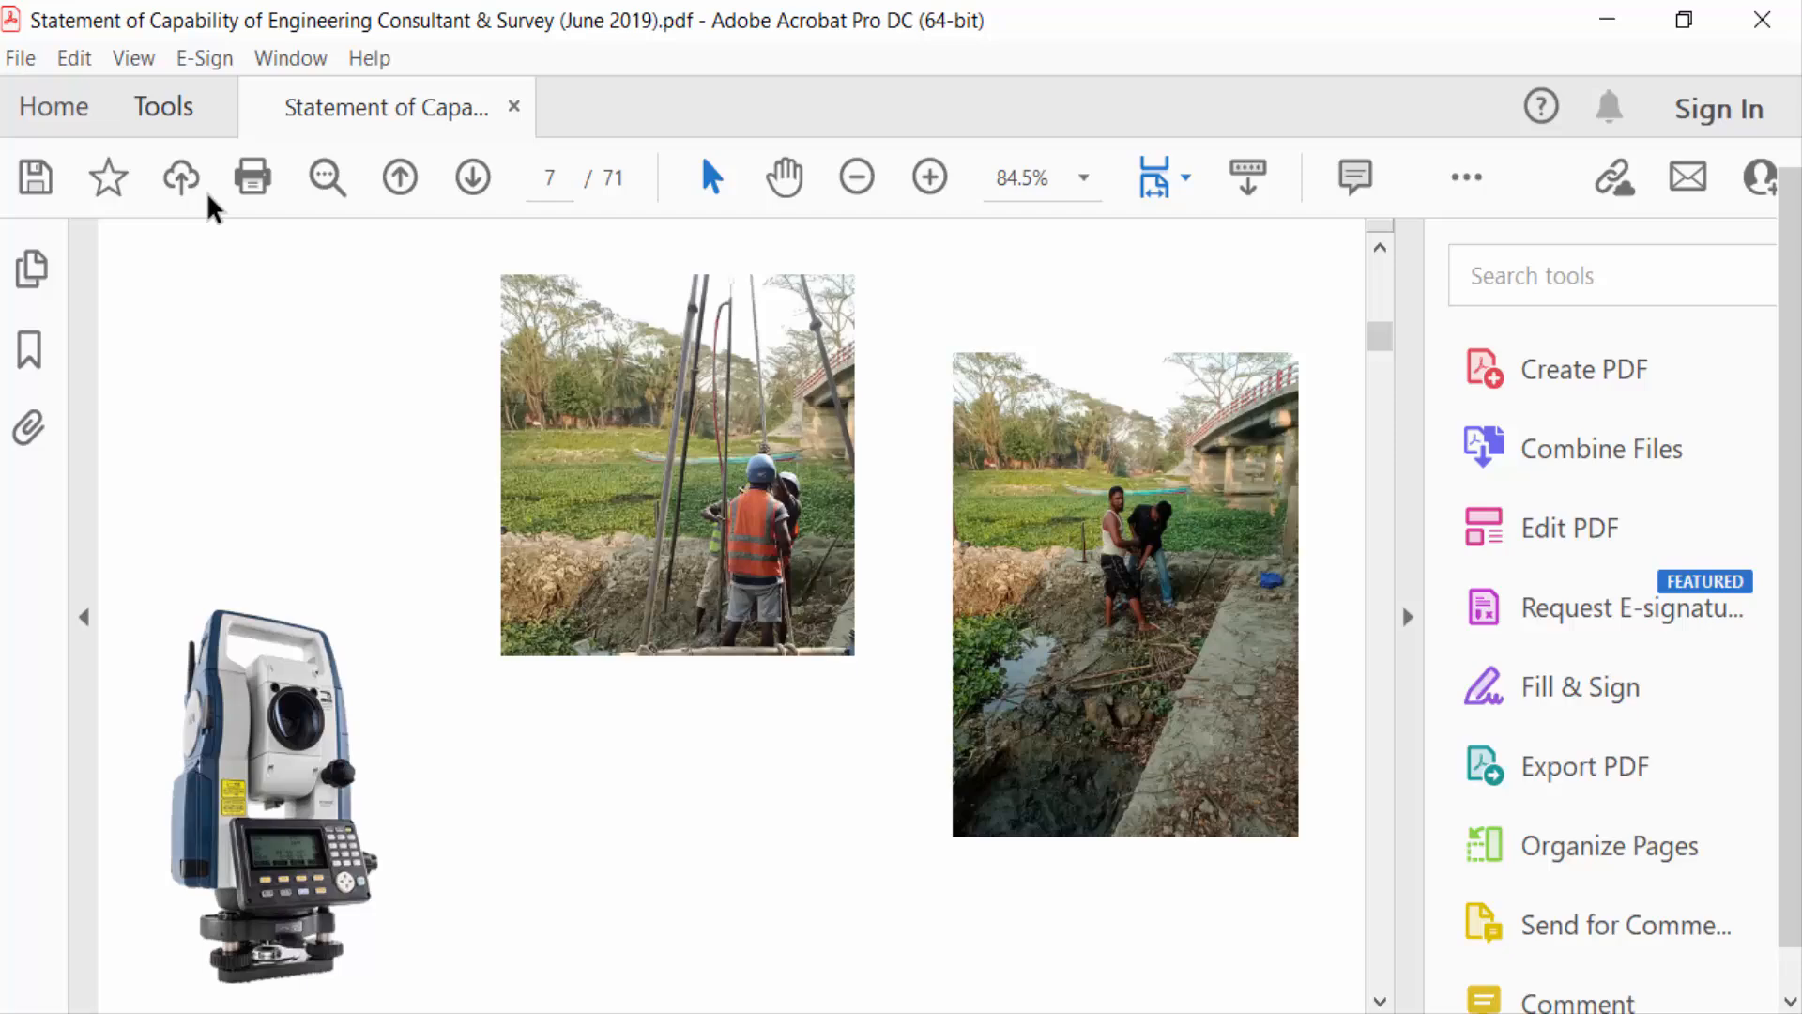
- Turn on editing so page 7's photos and instrument image become editable objects
{"action": "left_click", "coordinate": [163, 106]}
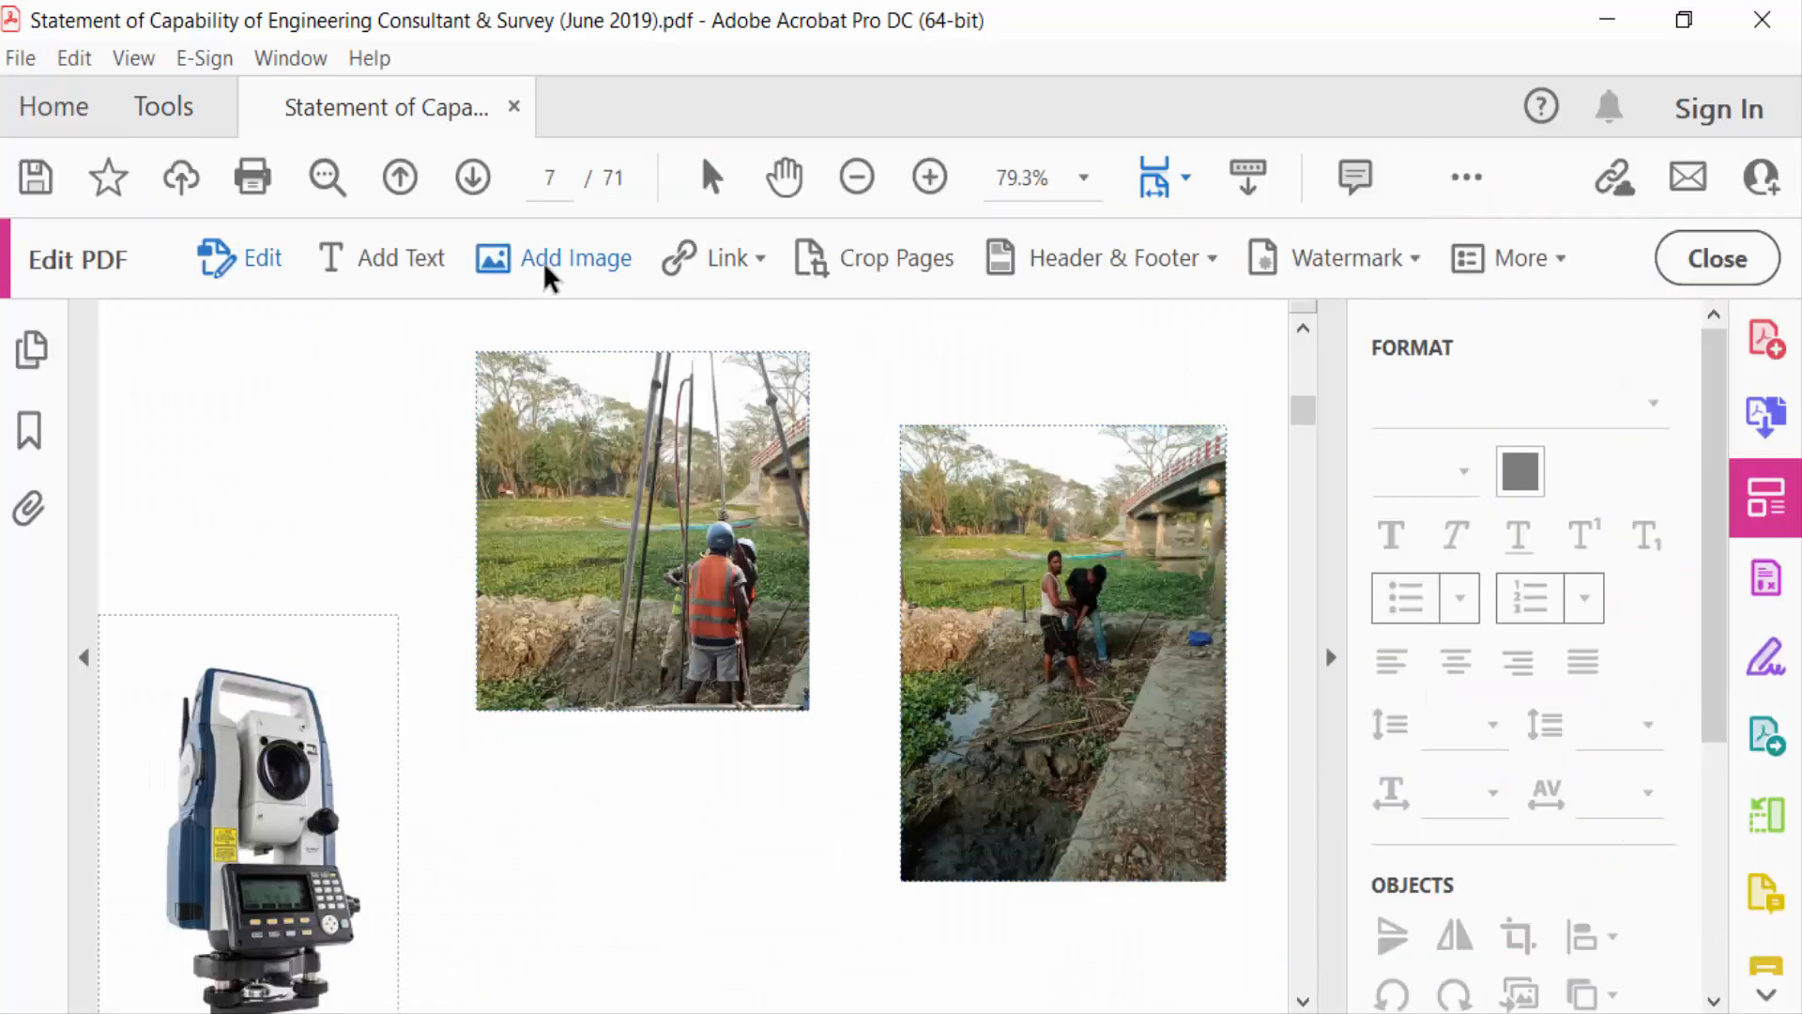
{"action": "mouse_move", "coordinate": [578, 257]}
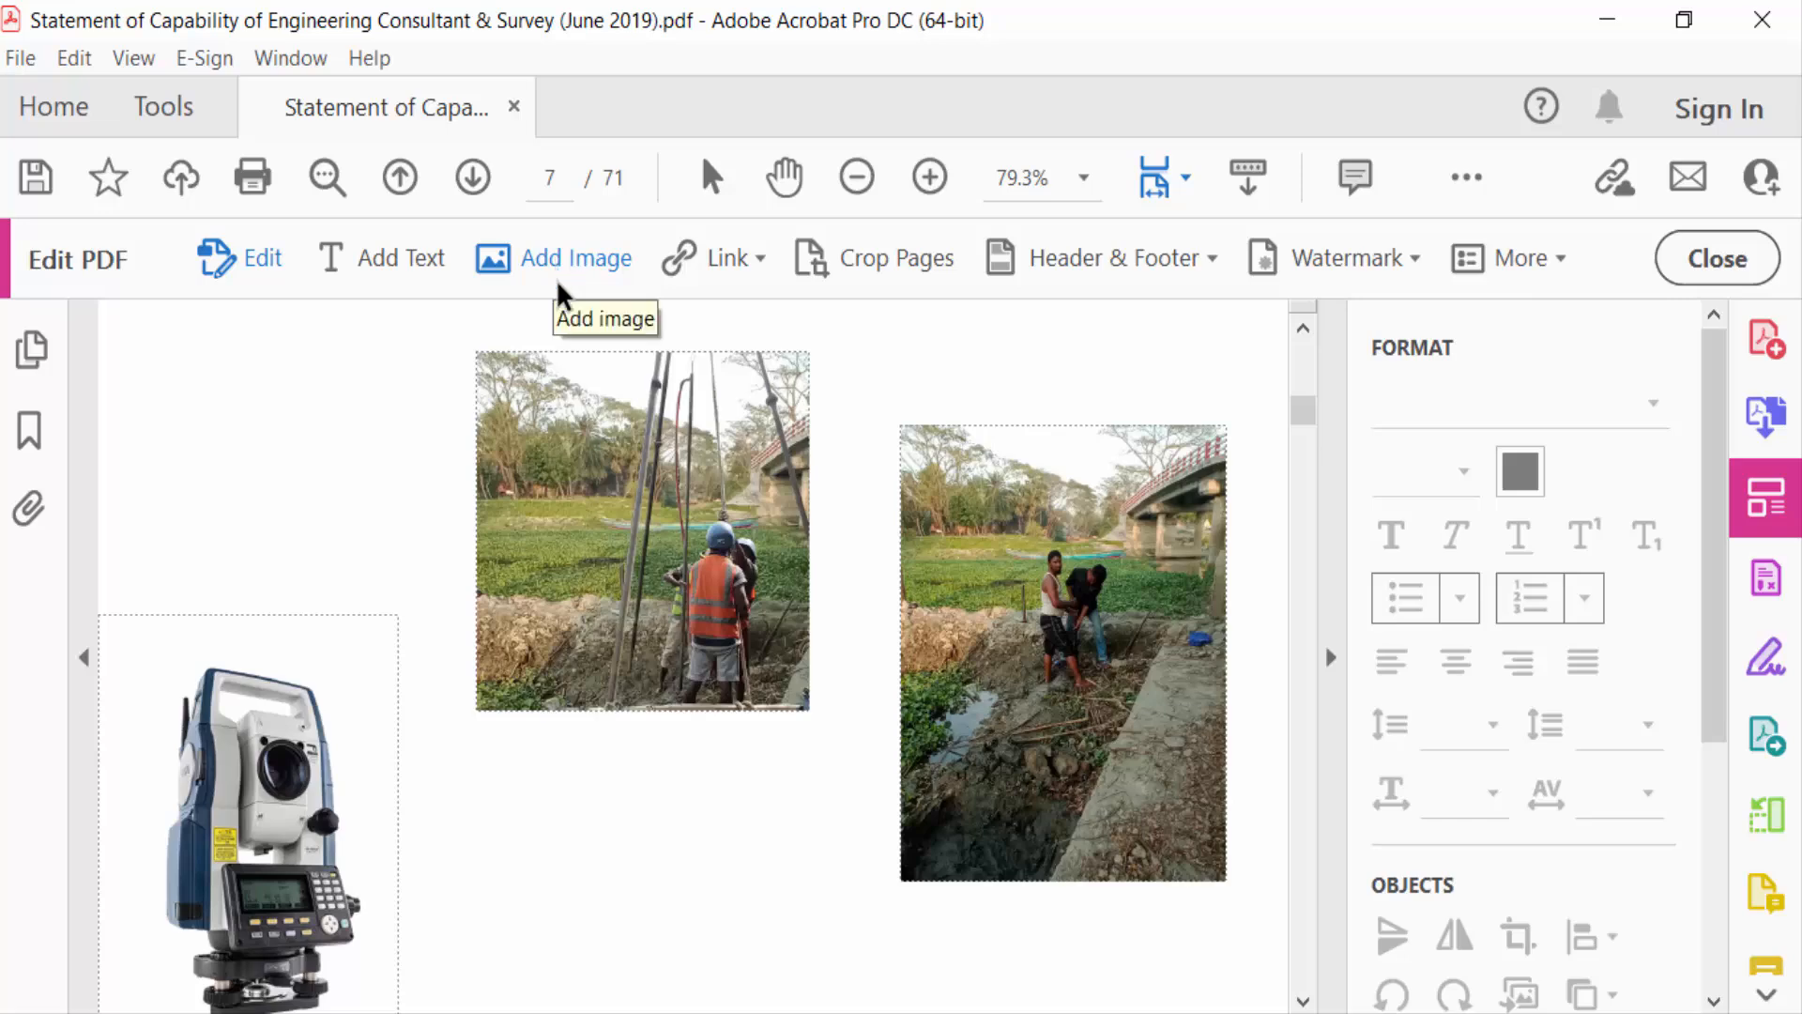
{"action": "left_click", "coordinate": [248, 805]}
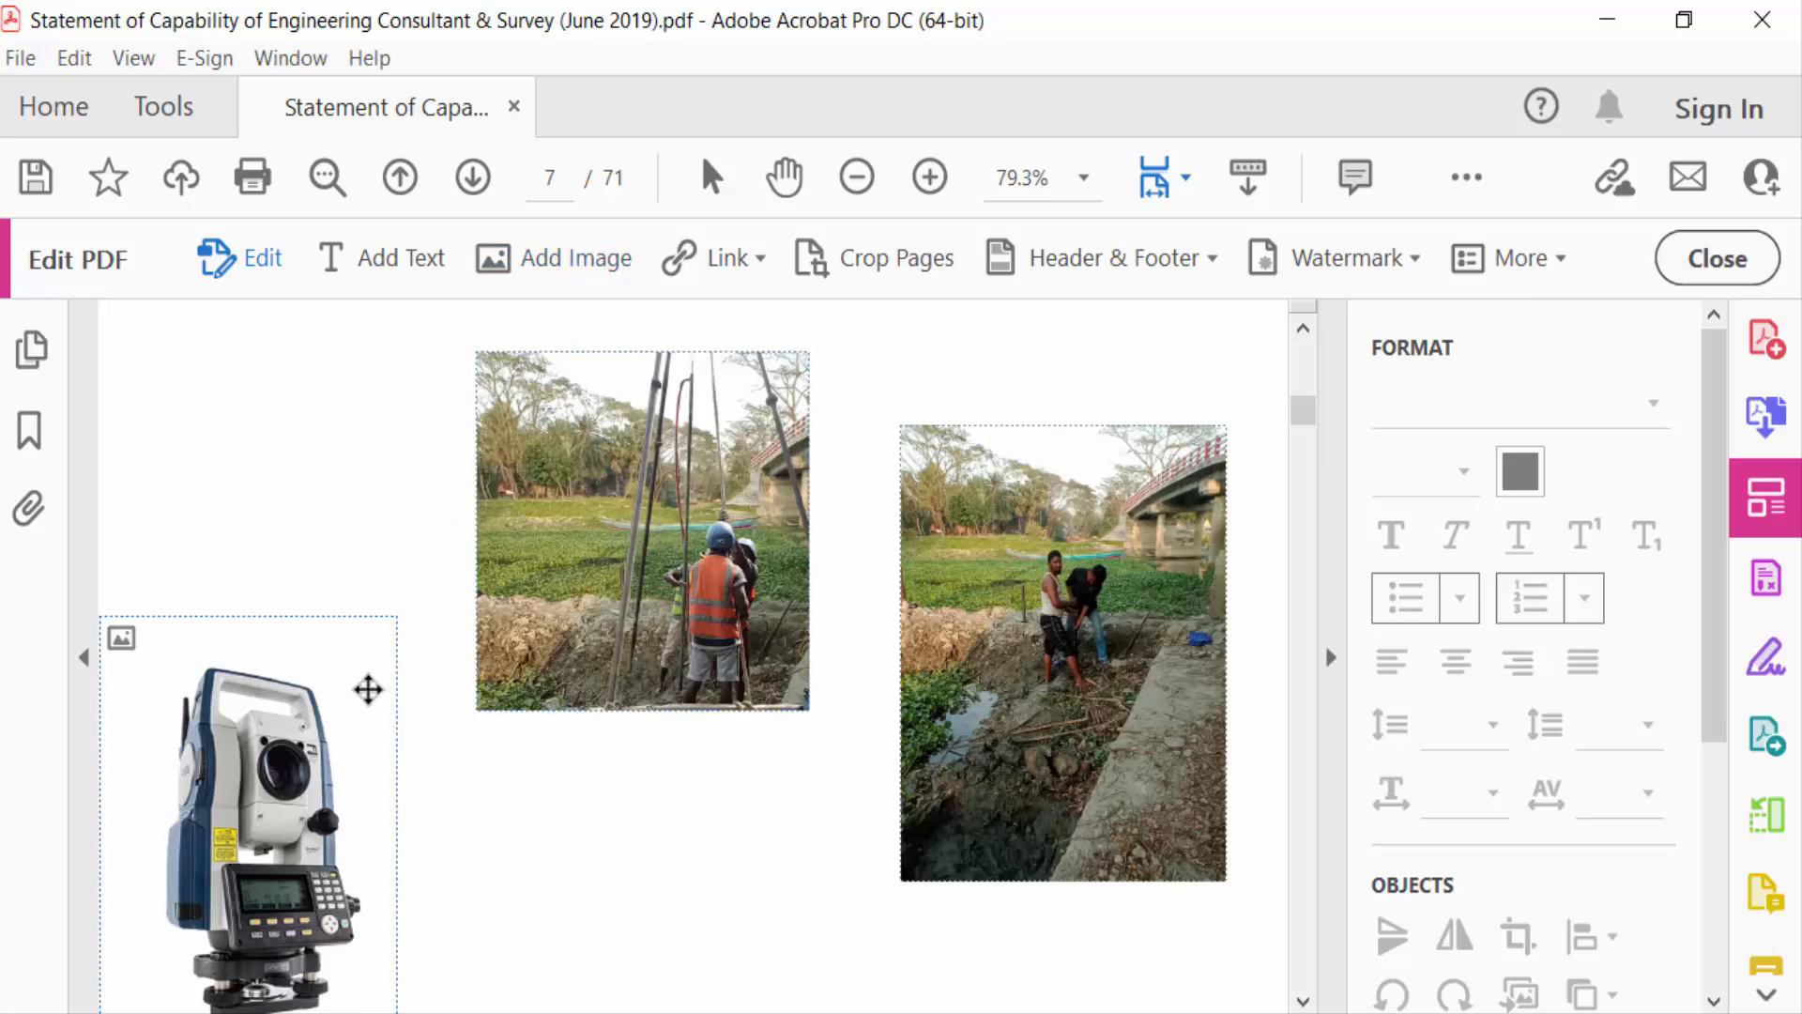
{"action": "scroll", "scroll_direction": "down", "scroll_amount": 3}
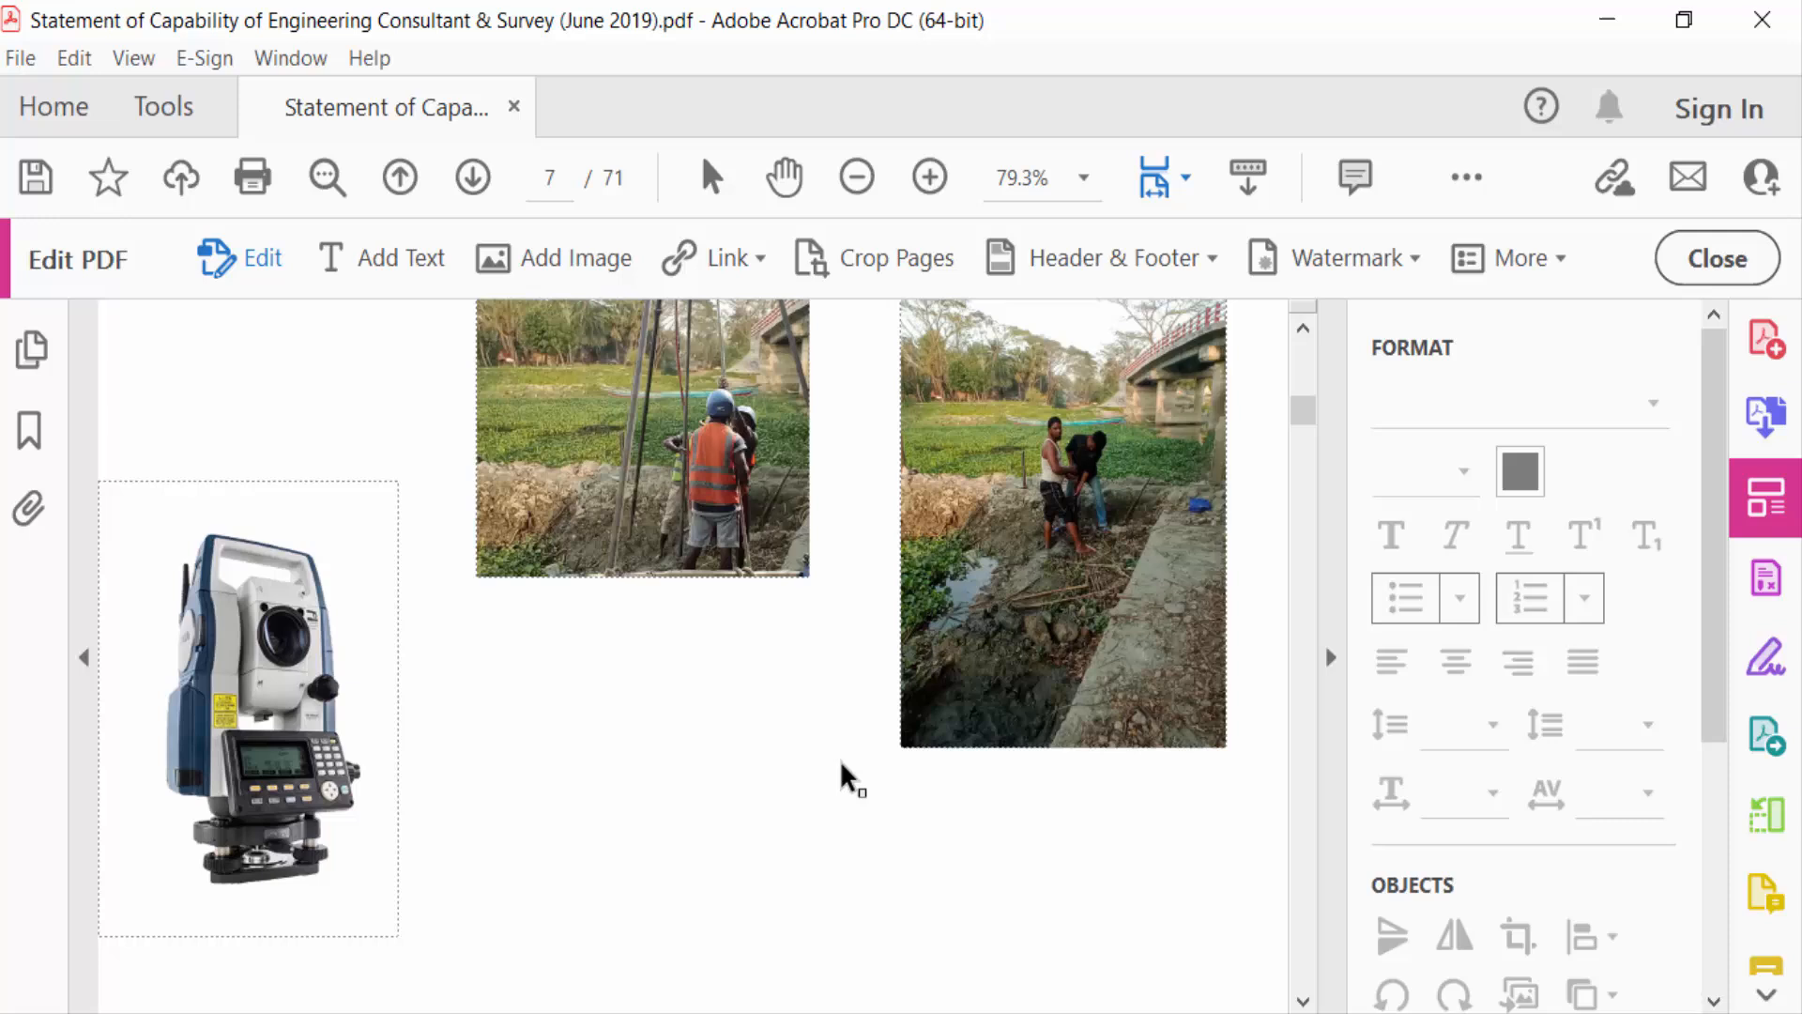
{"action": "mouse_move", "coordinate": [1070, 770]}
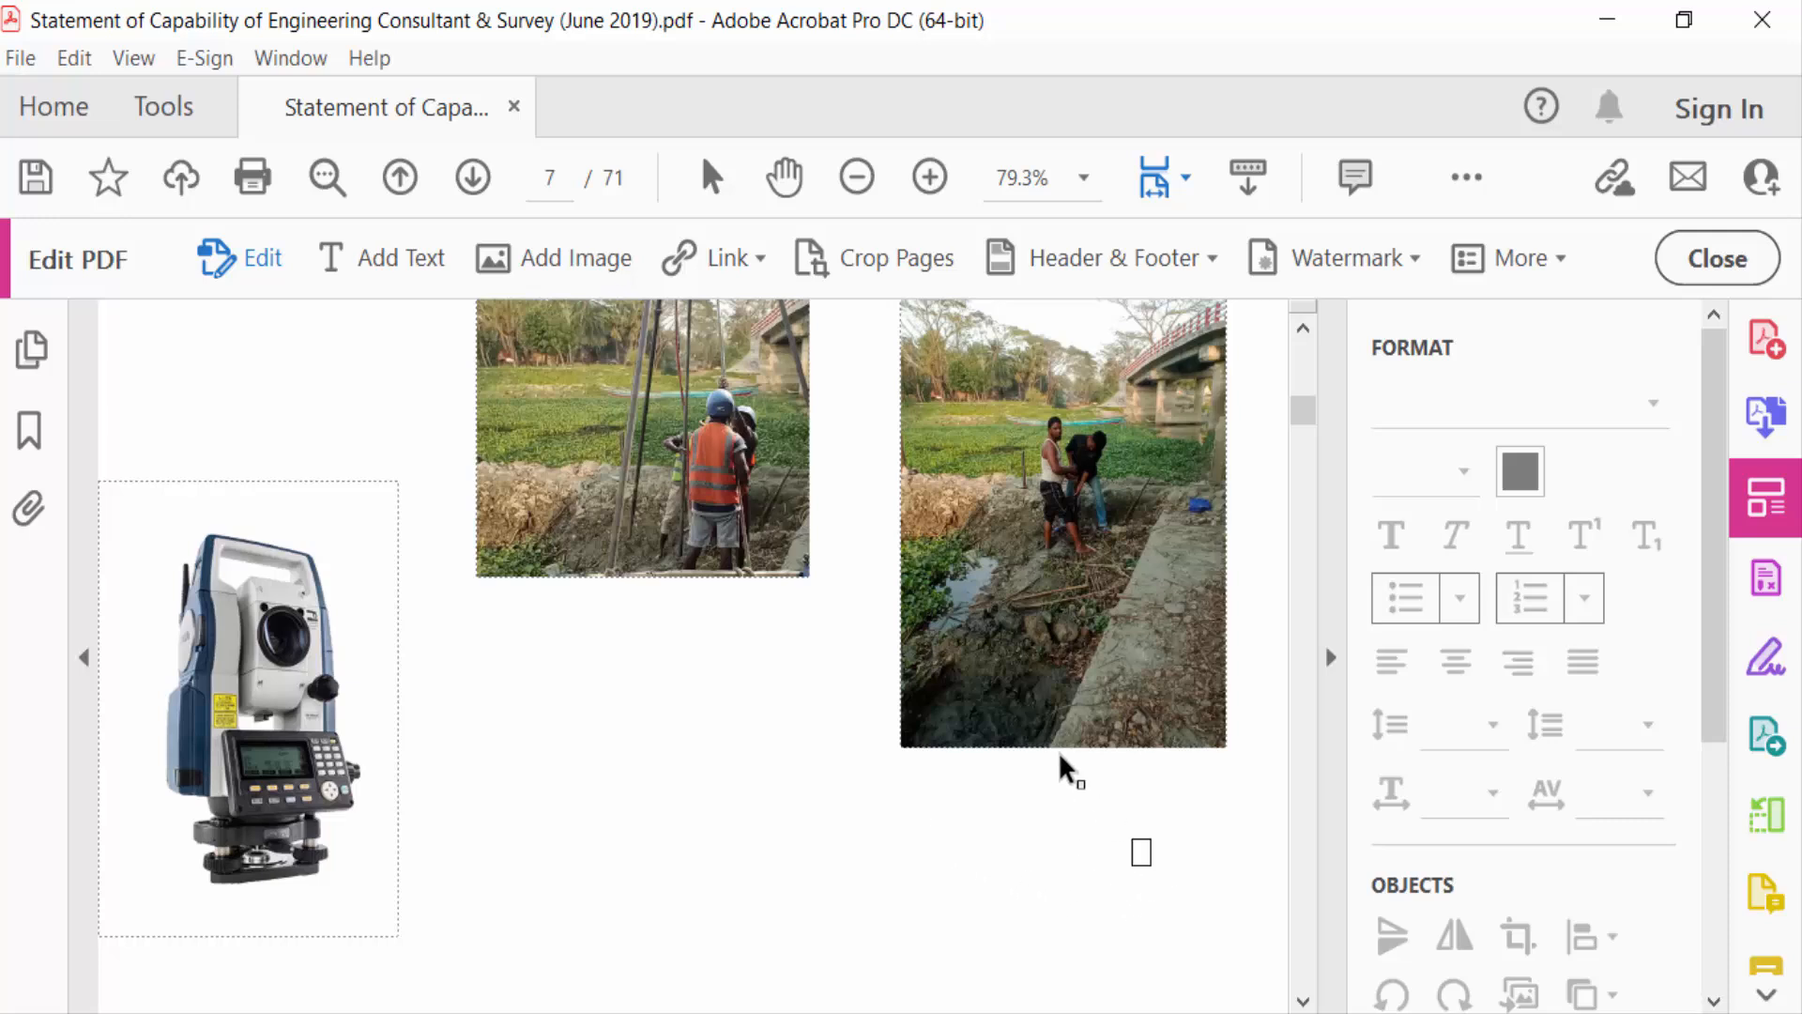
- Shift-select the surveying instrument image, drilling site photo and canal workers photo together
{"action": "left_click", "coordinate": [248, 690]}
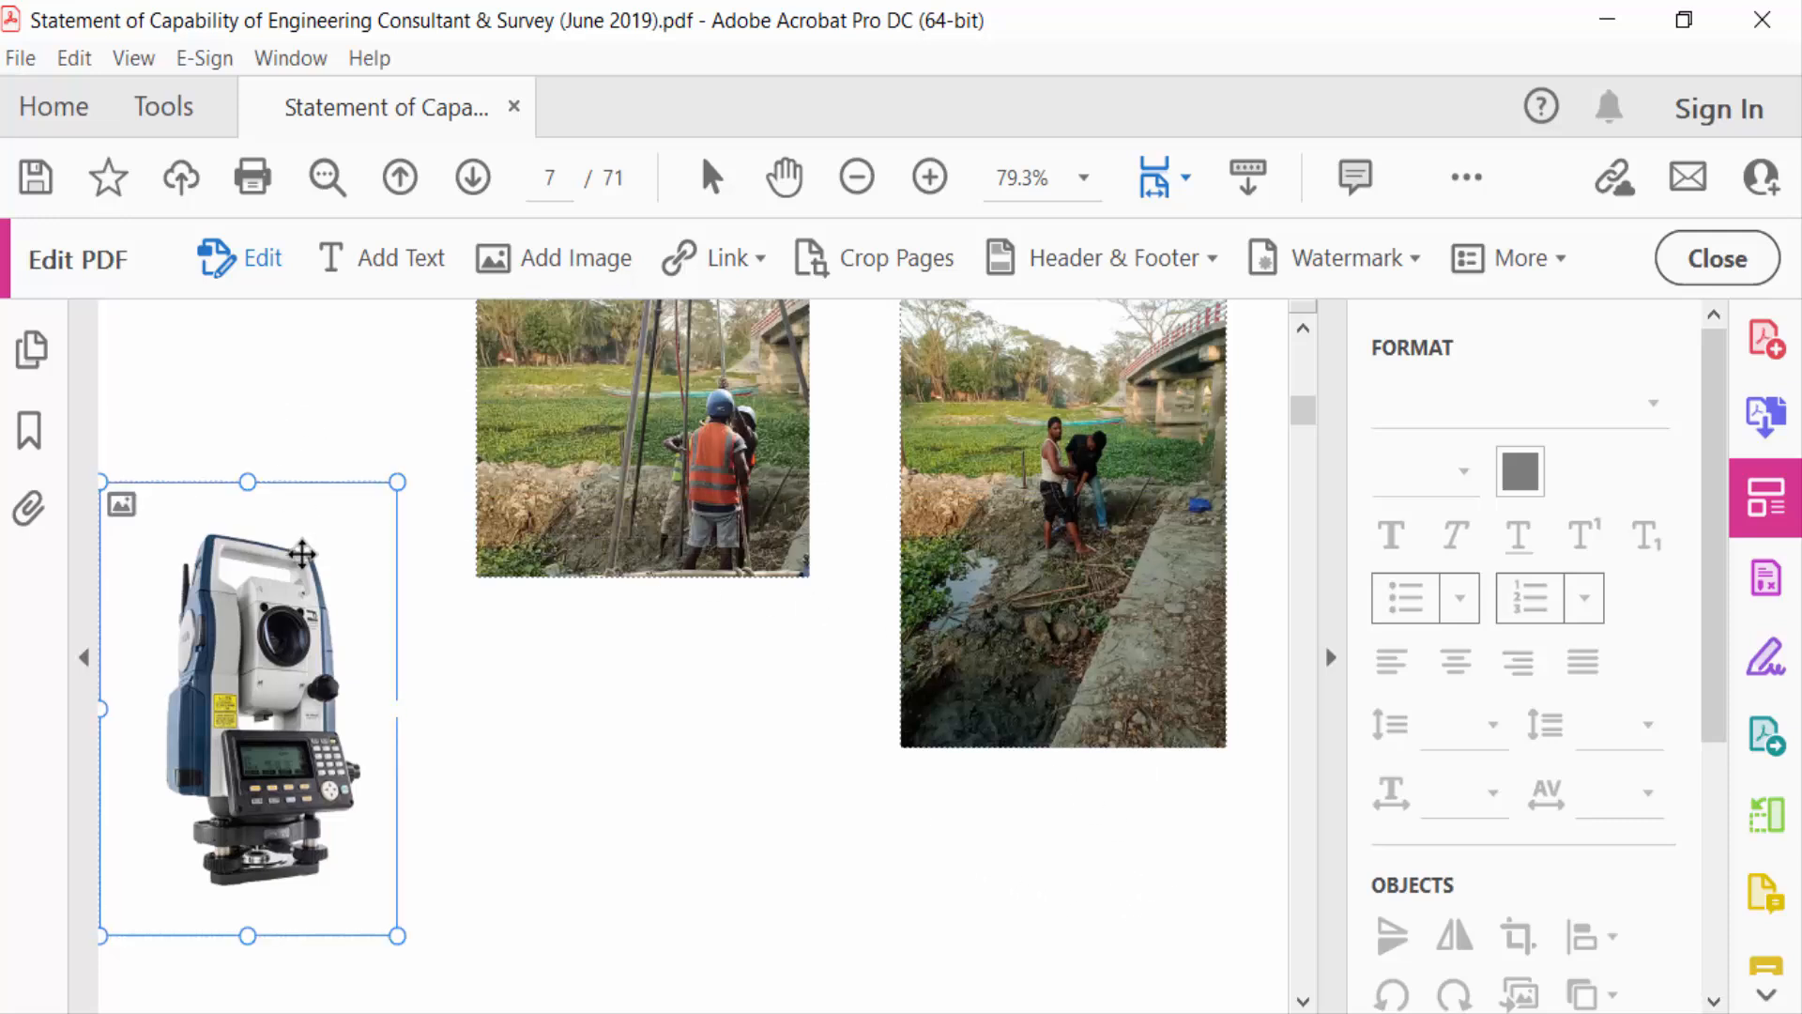
{"action": "left_click", "coordinate": [642, 439]}
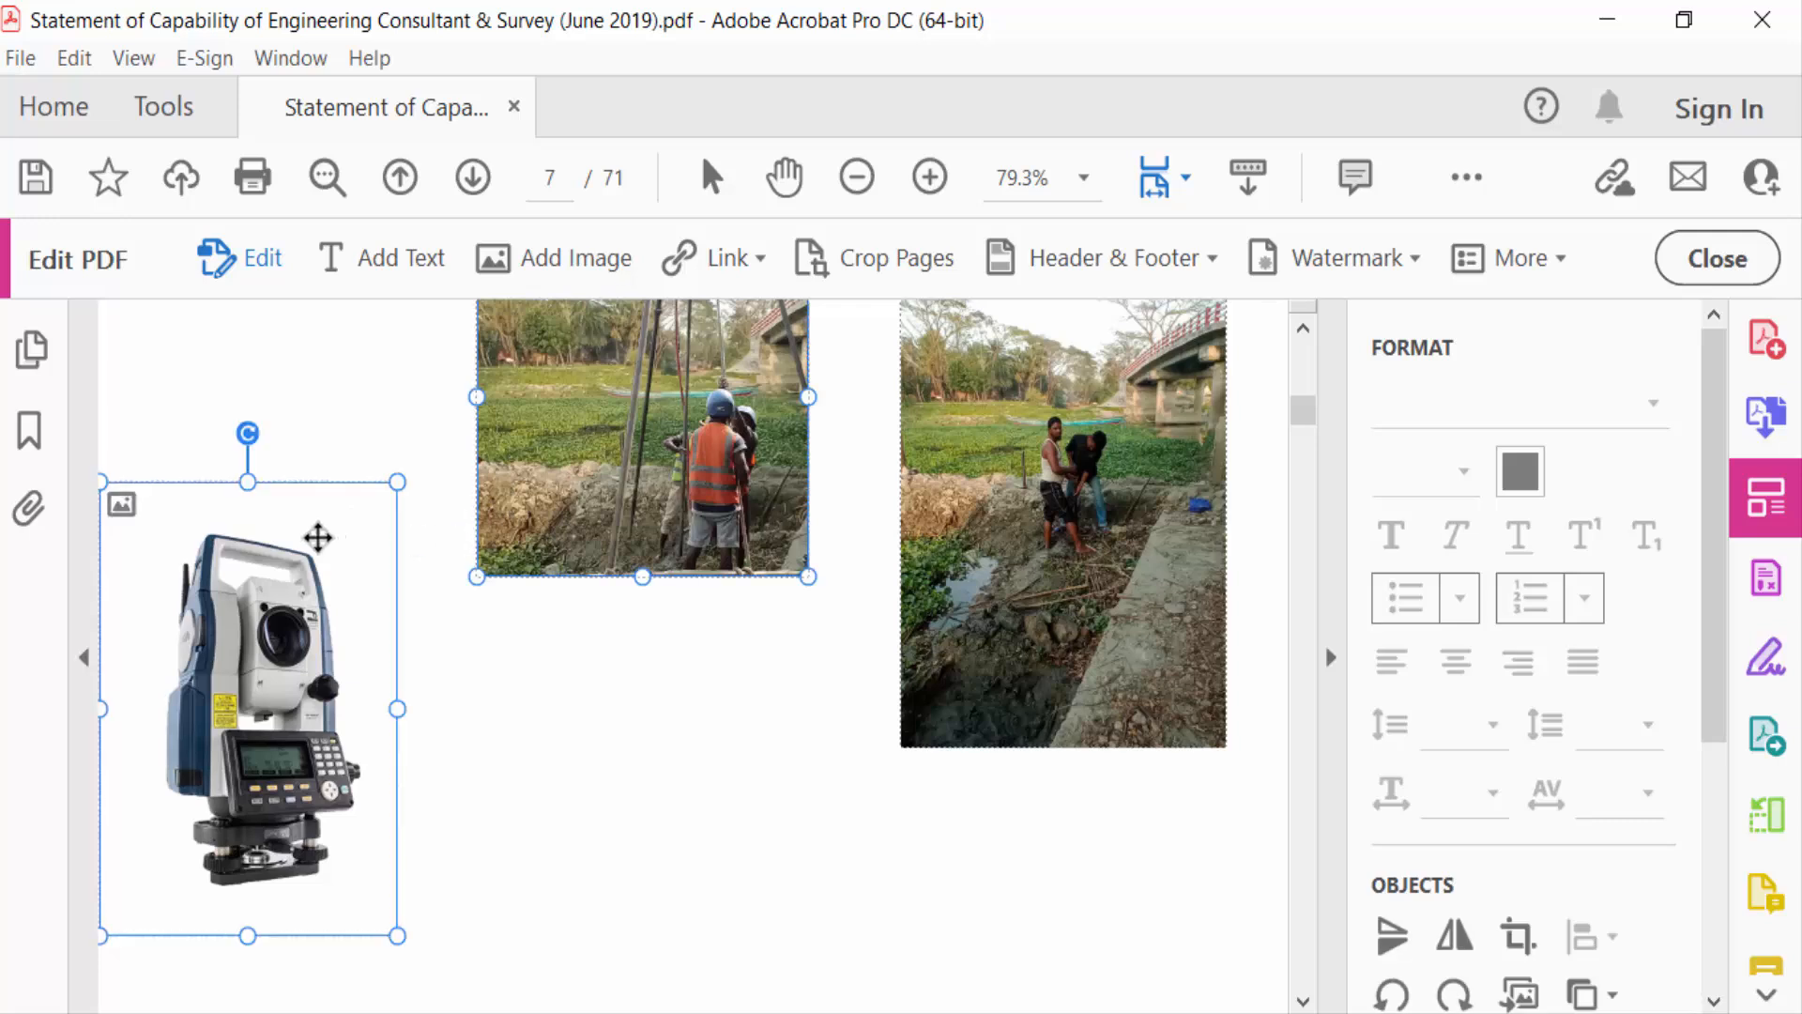
{"action": "left_click", "coordinate": [1061, 523]}
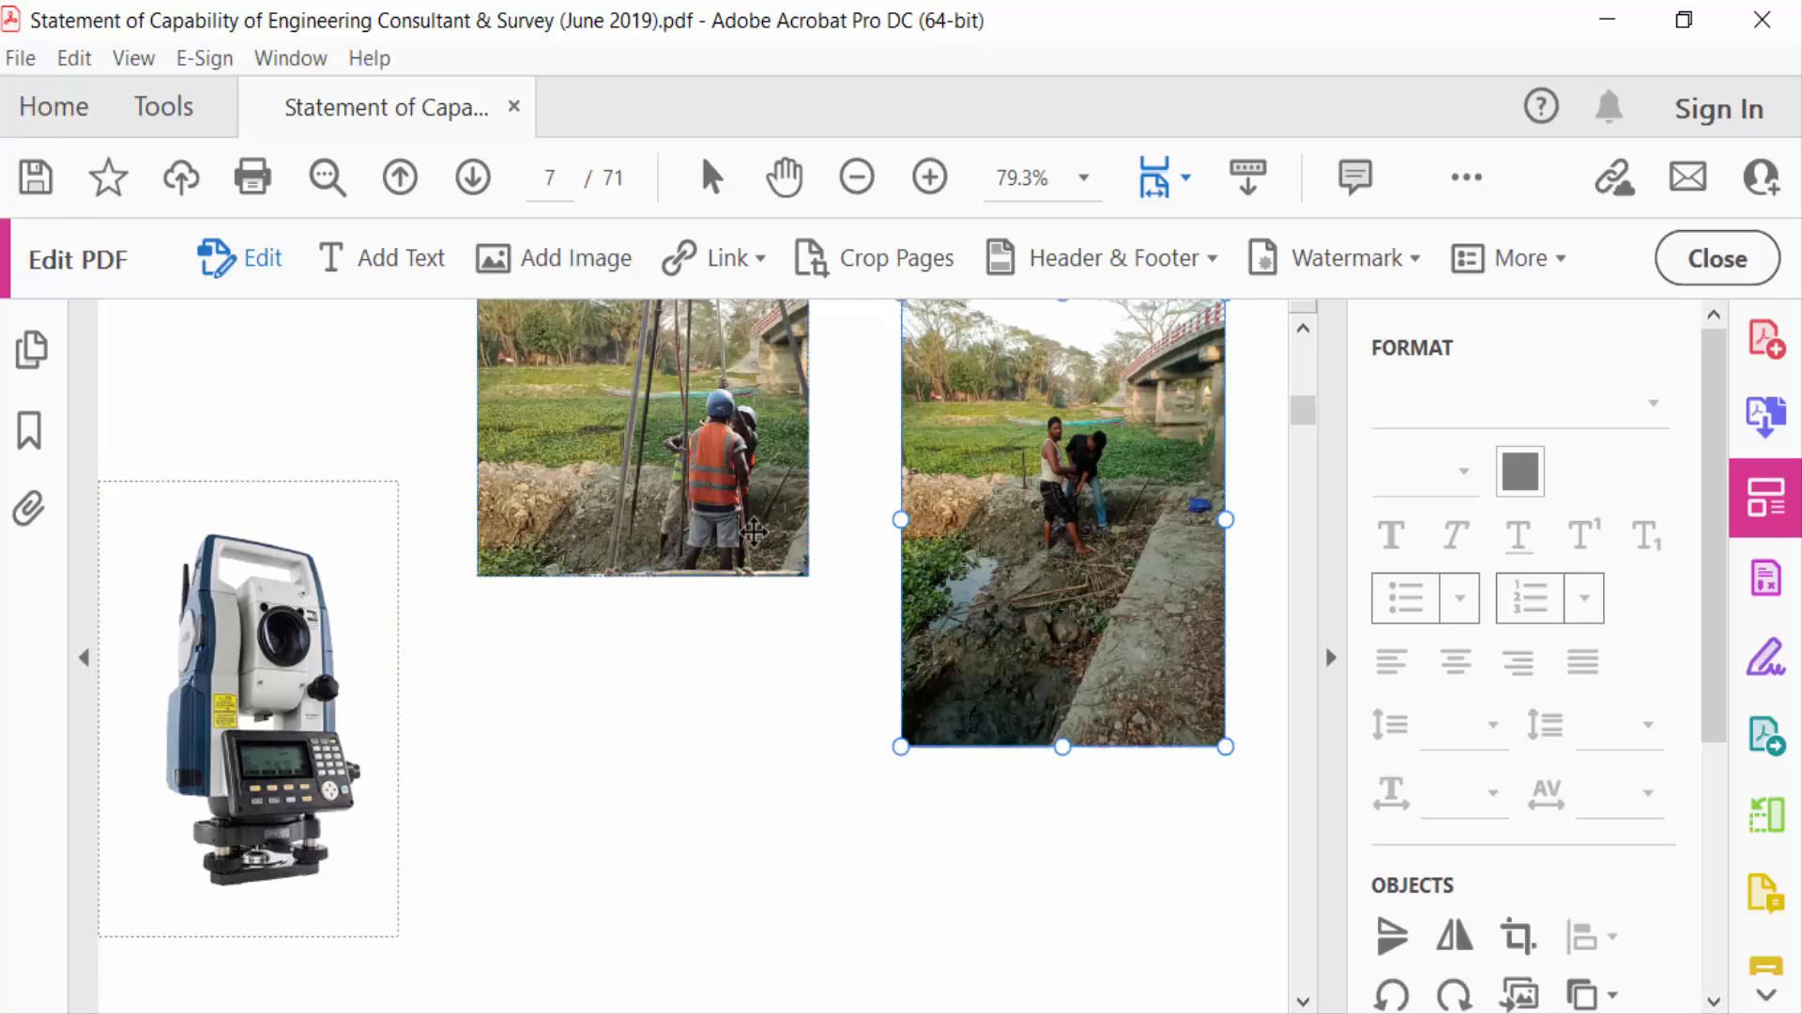
{"action": "left_click", "coordinate": [247, 701]}
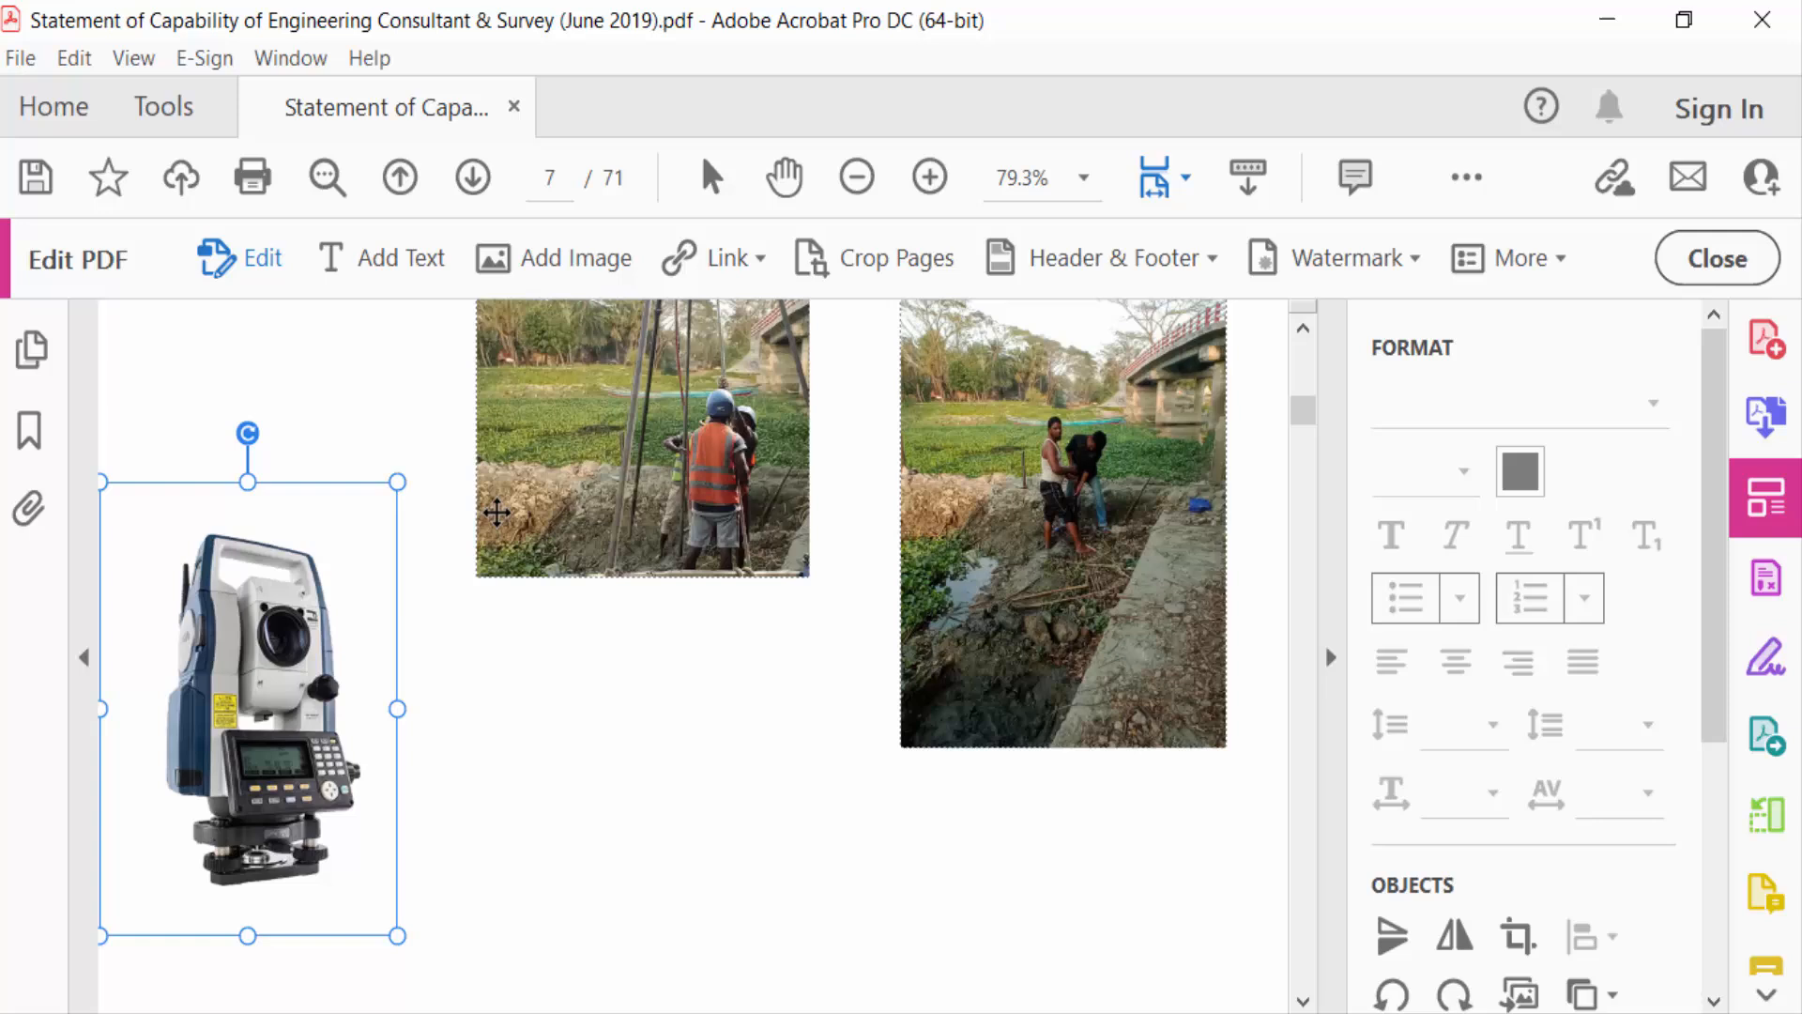
{"action": "left_click", "coordinate": [641, 439]}
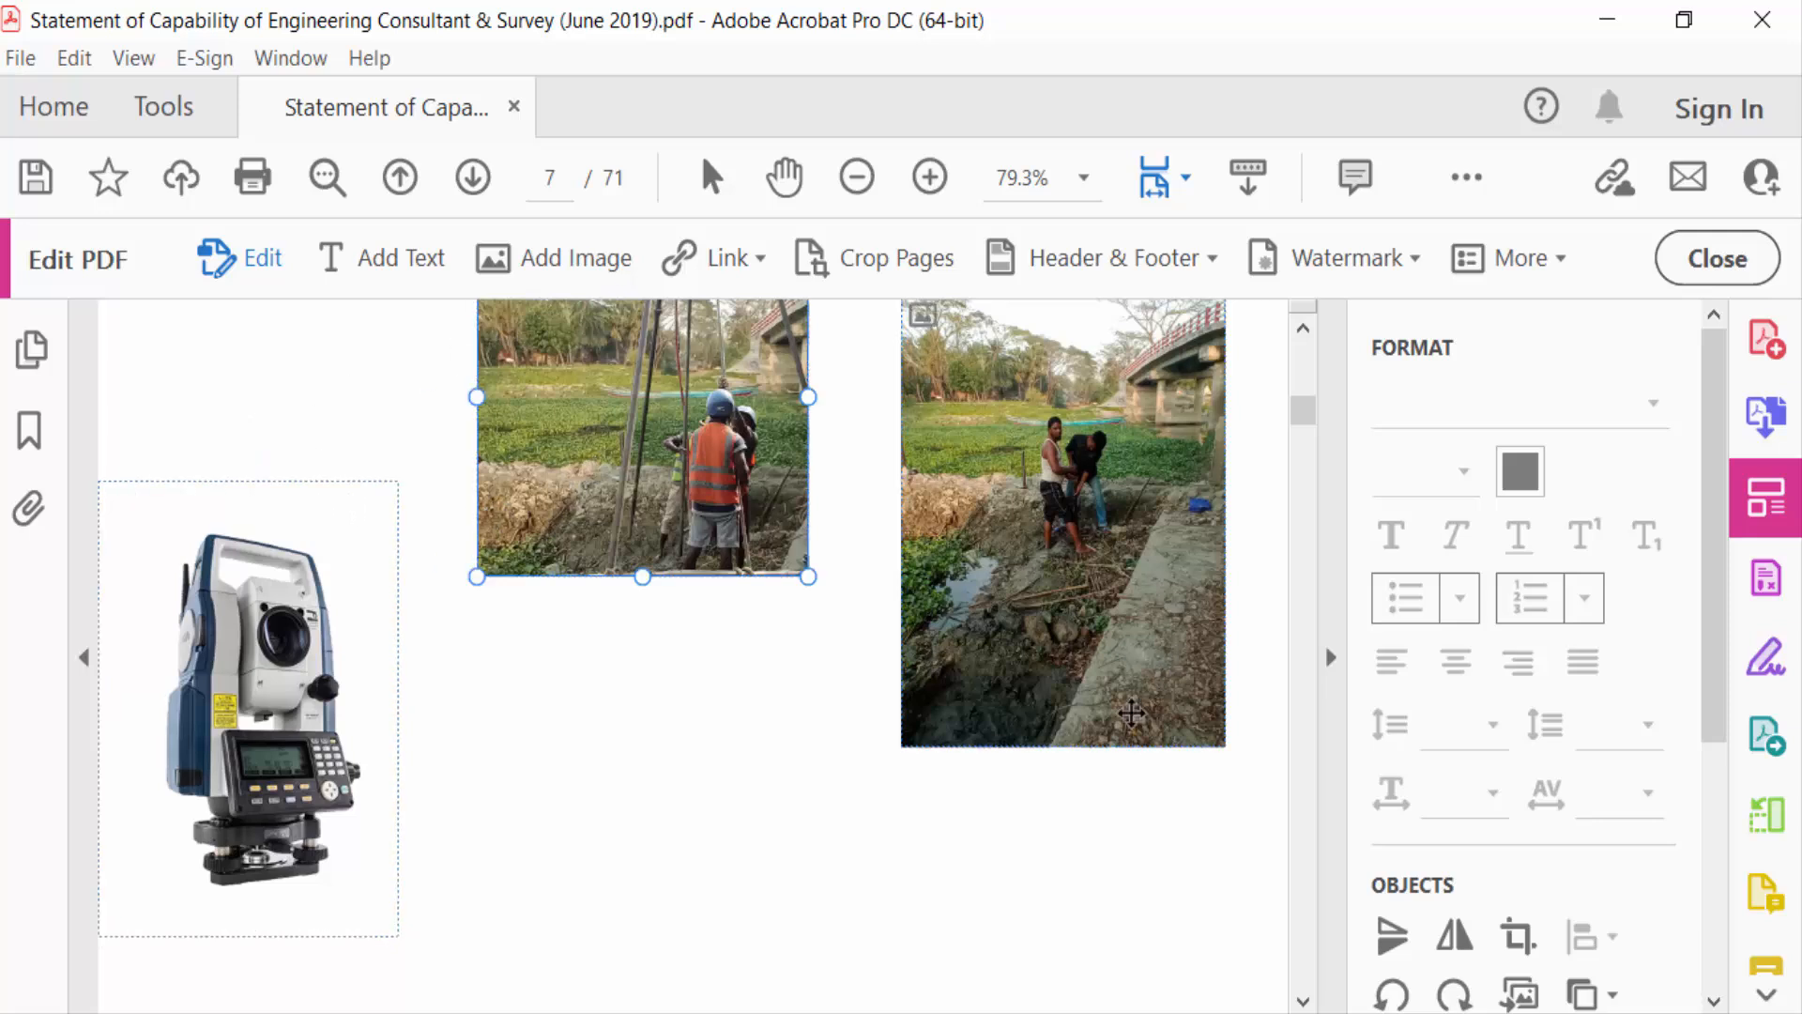
{"action": "mouse_move", "coordinate": [528, 621]}
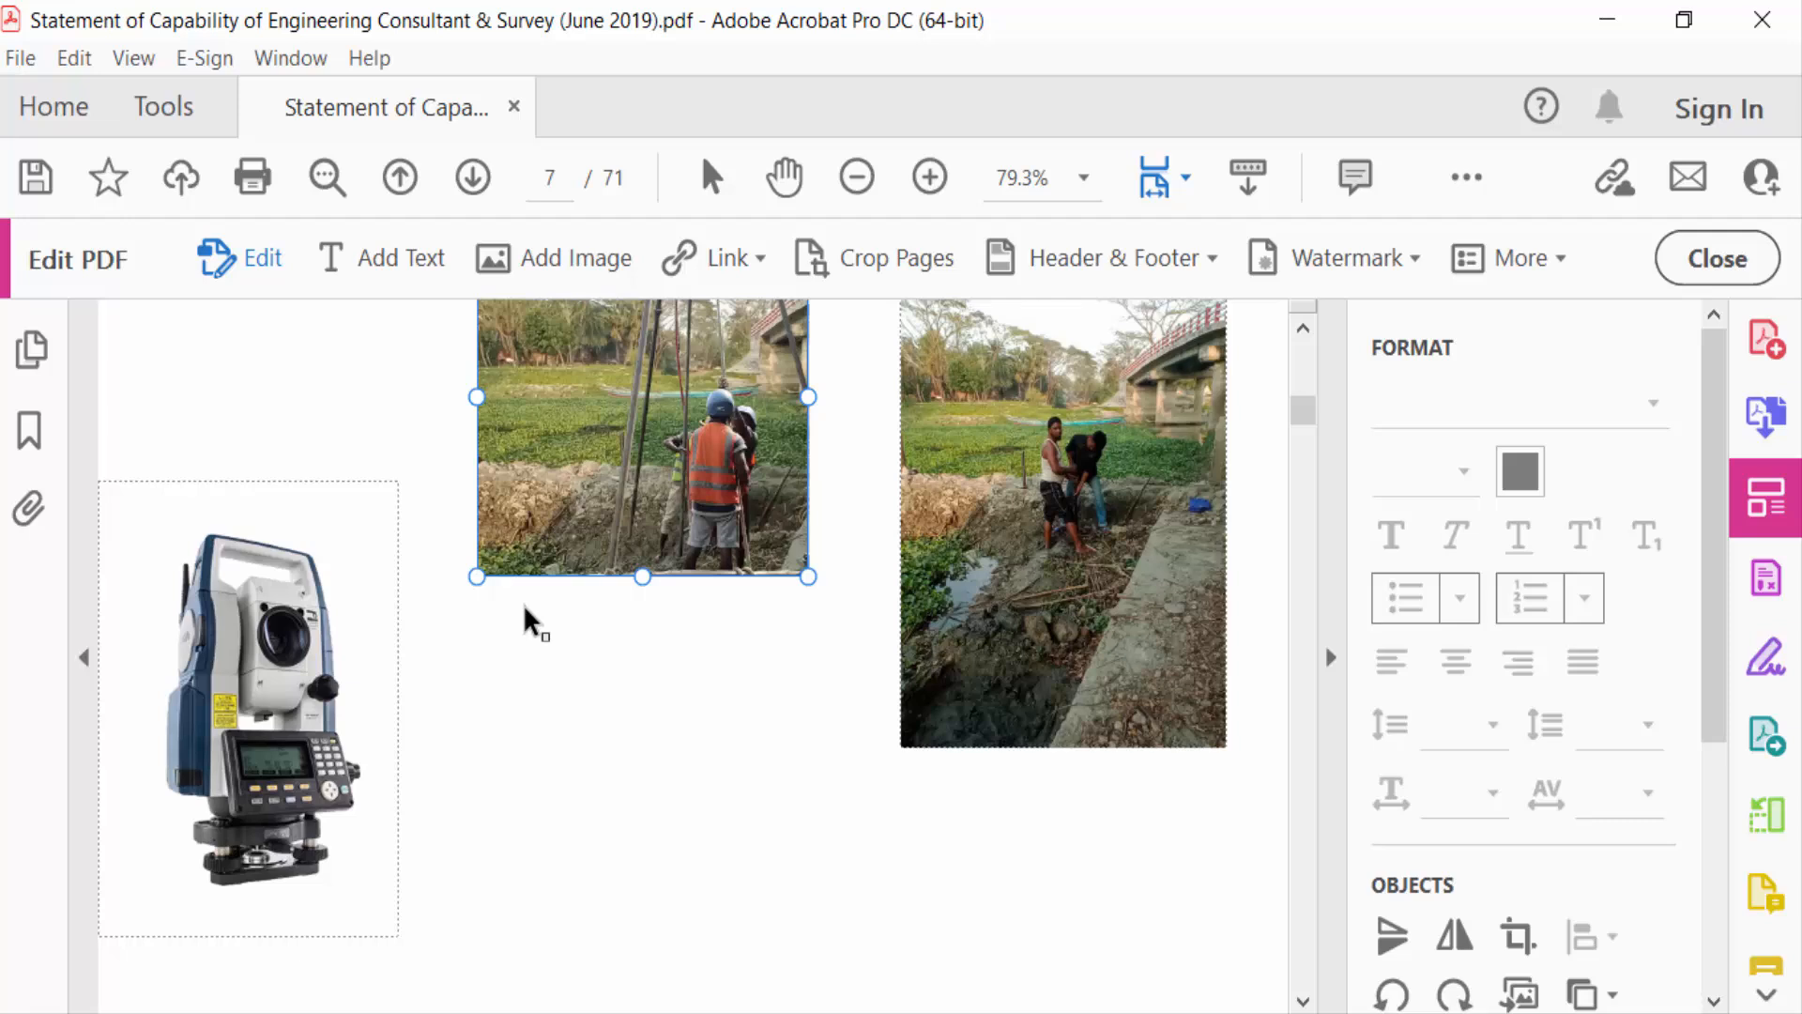
{"action": "mouse_move", "coordinate": [353, 644]}
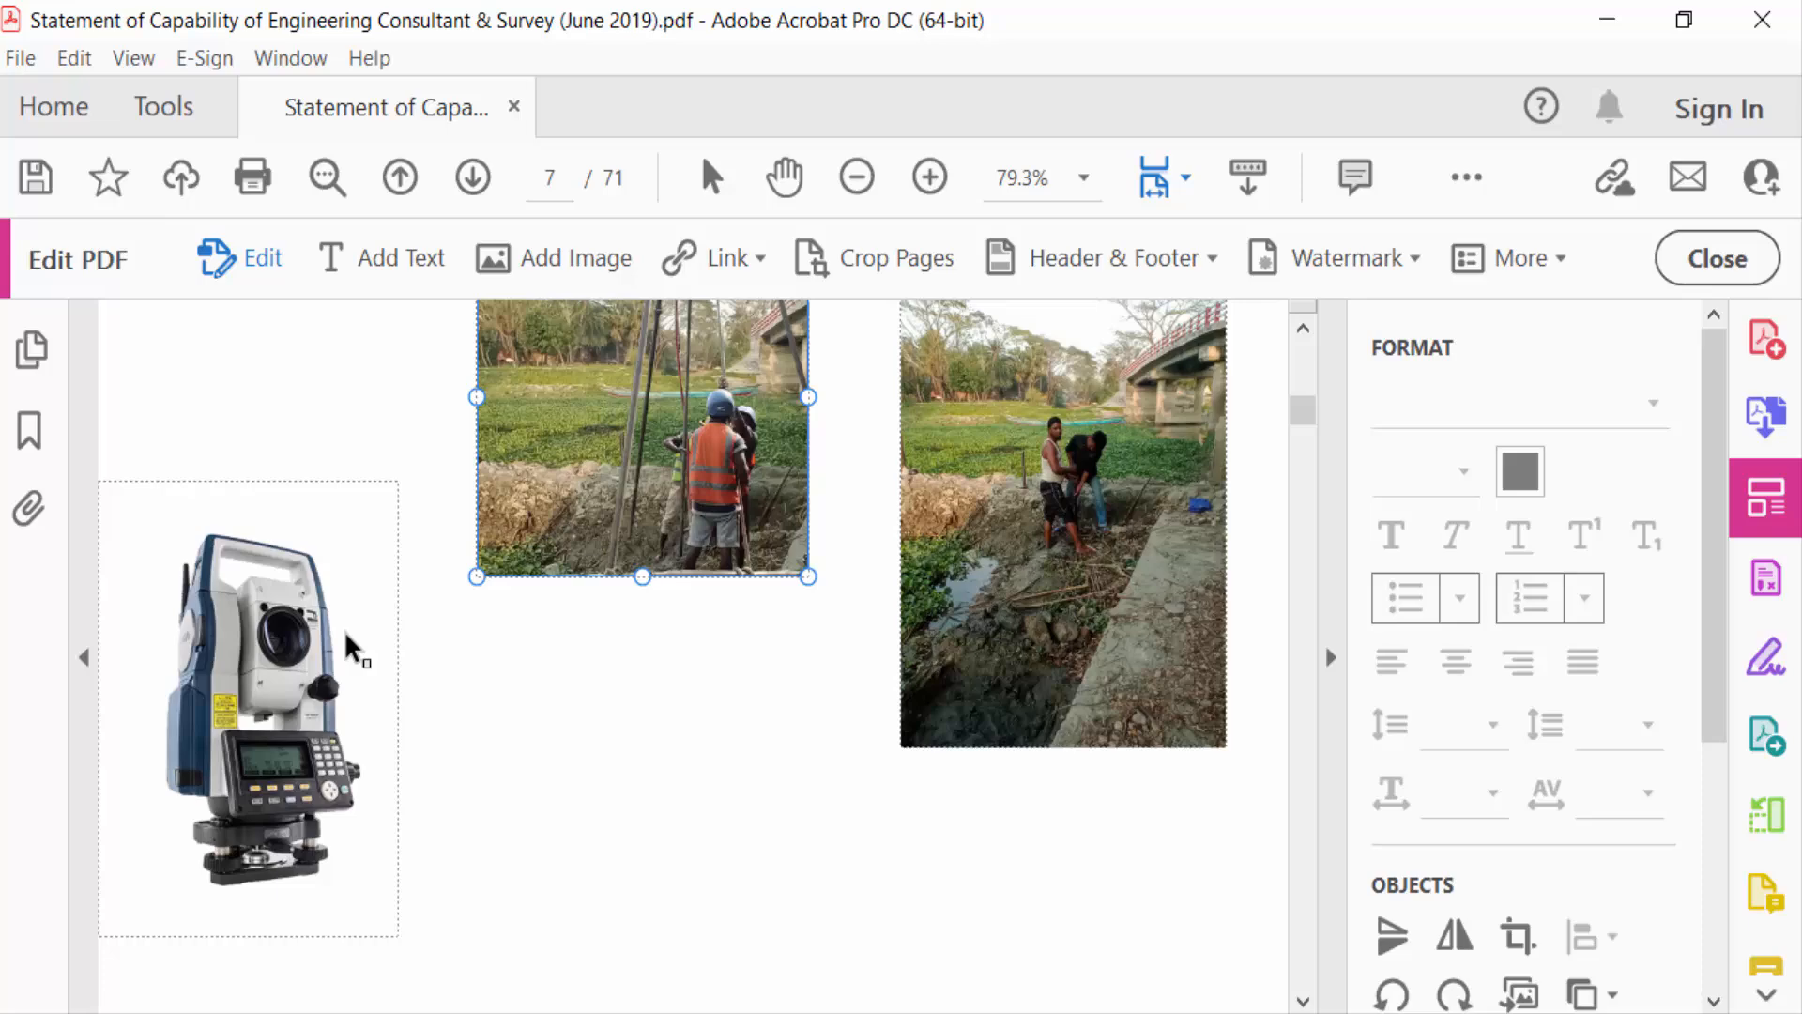
{"action": "left_click", "coordinate": [1062, 523]}
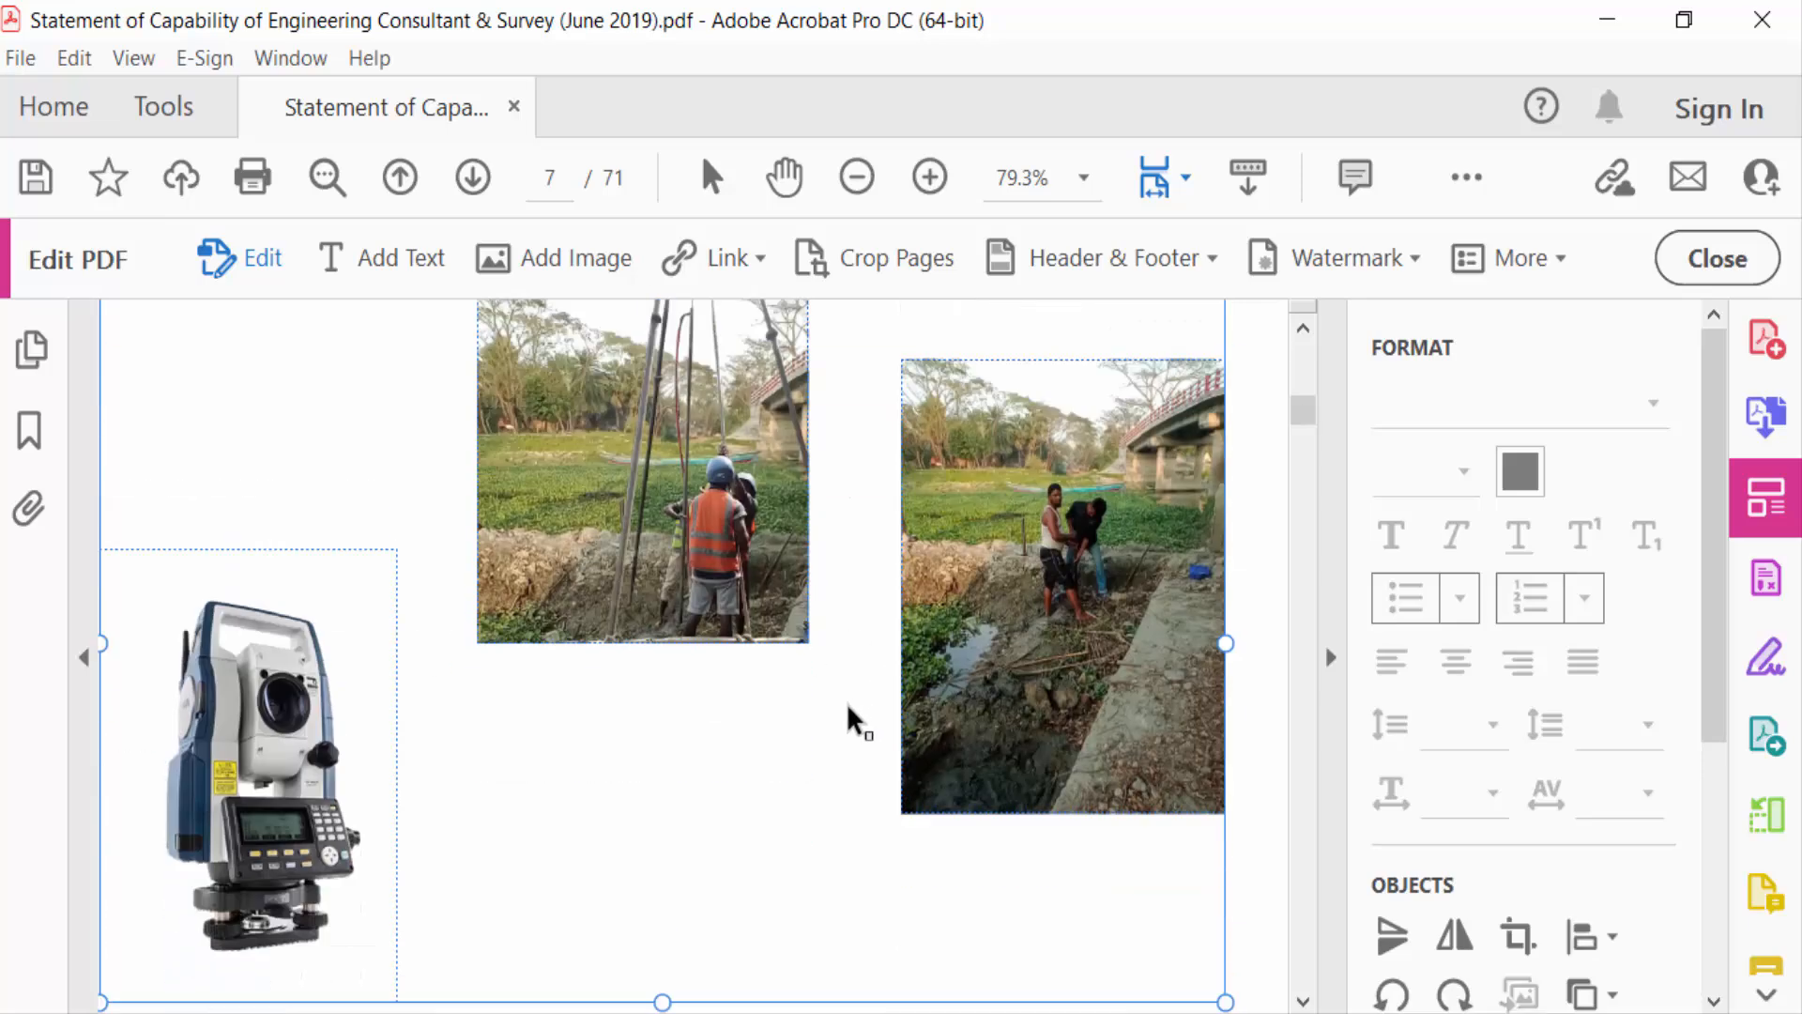
- Apply Align Top from Align Objects to the three selected images
{"action": "scroll", "scroll_direction": "down", "scroll_amount": 3}
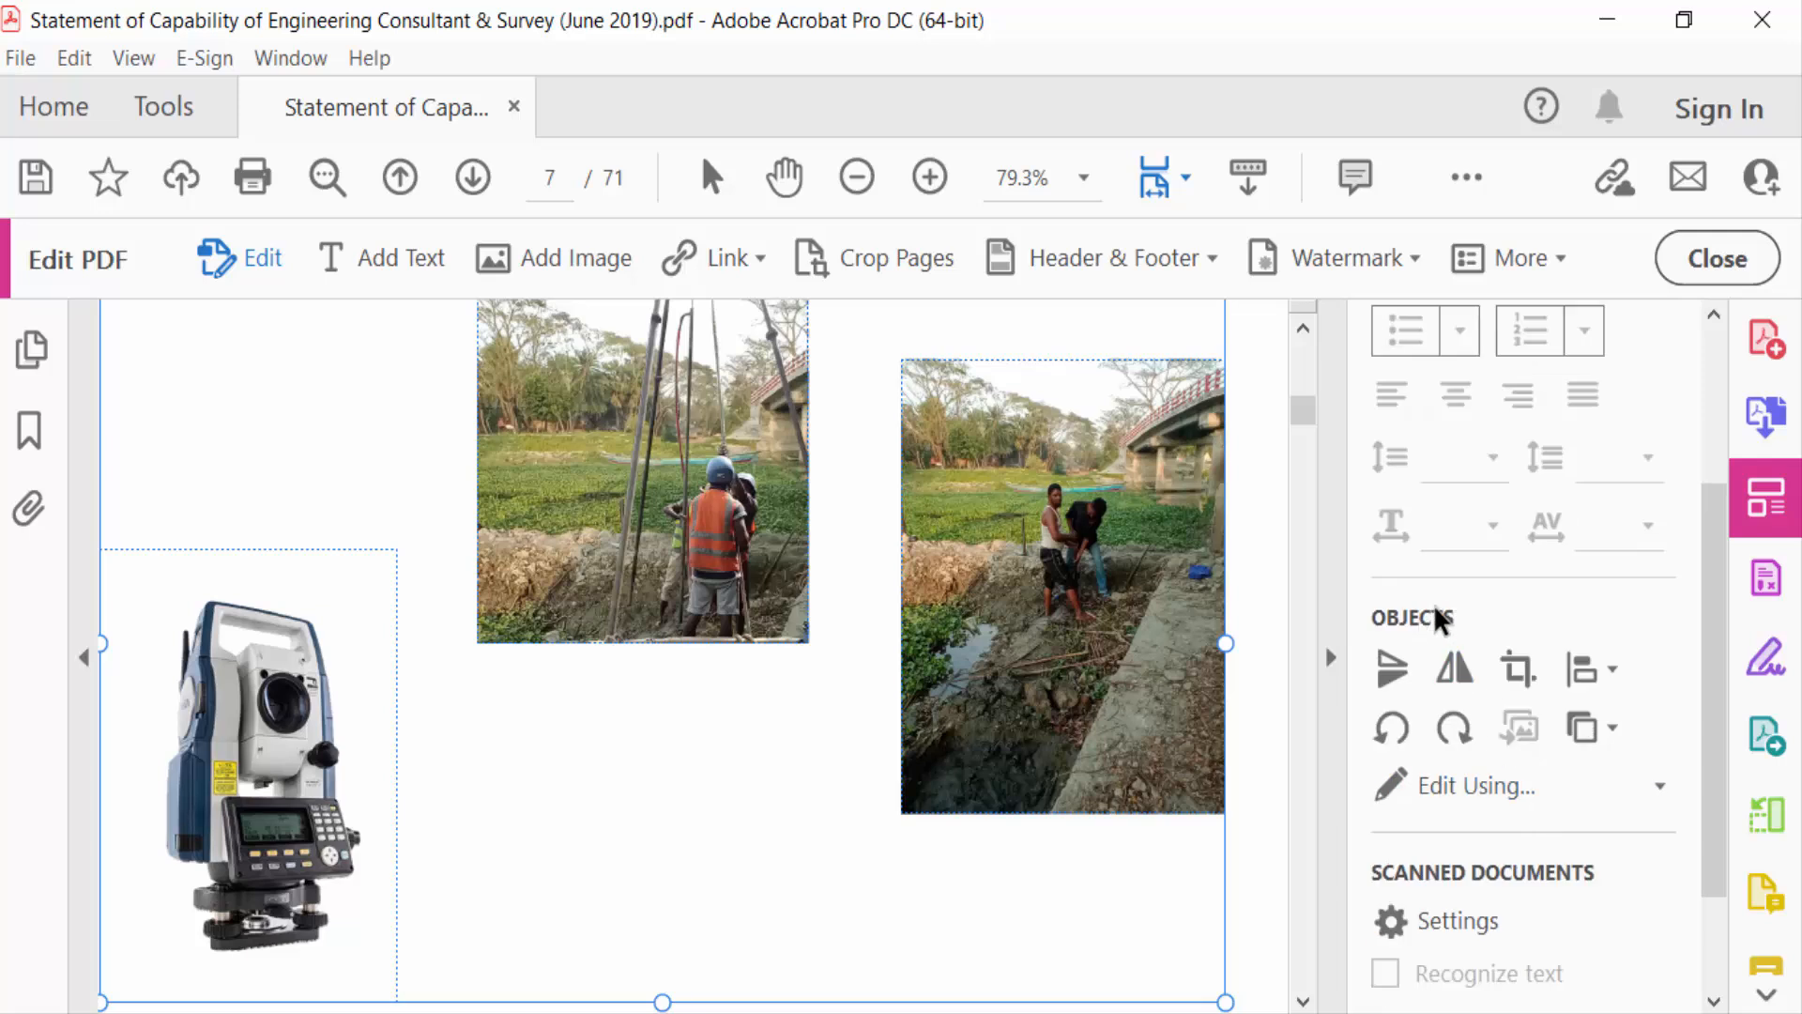
{"action": "mouse_move", "coordinate": [1581, 670]}
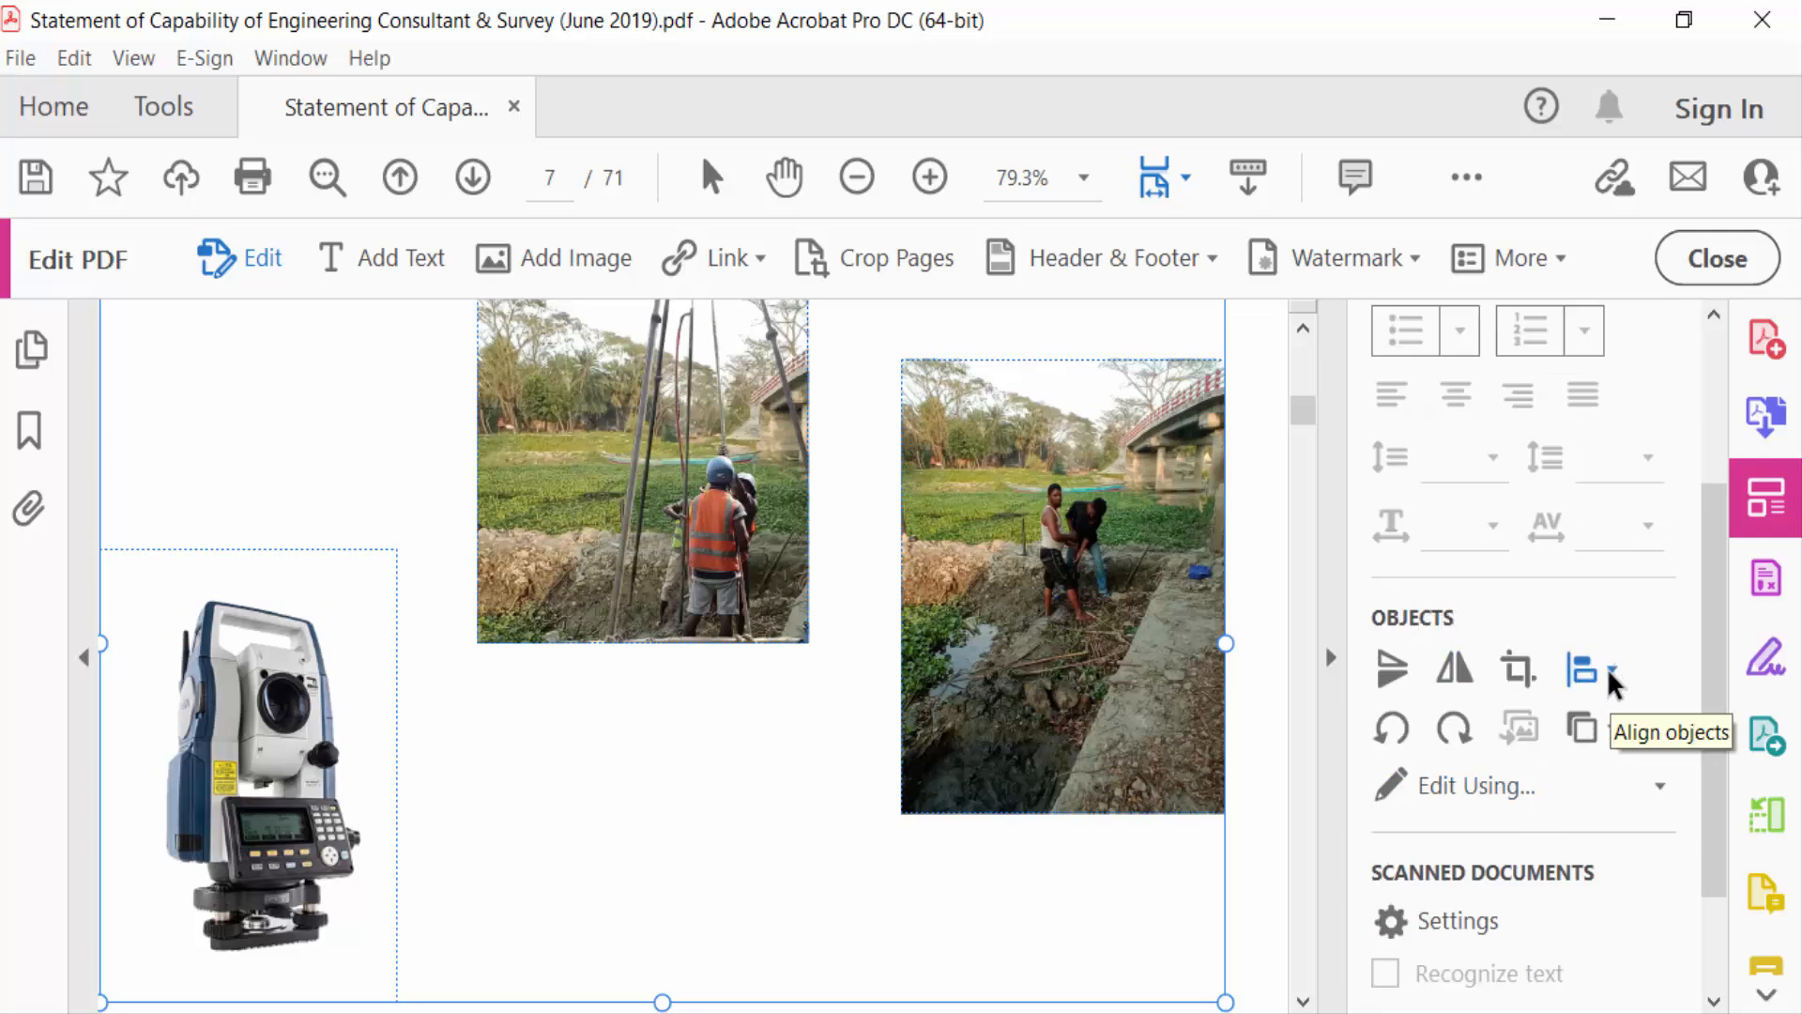
{"action": "left_click", "coordinate": [1607, 671]}
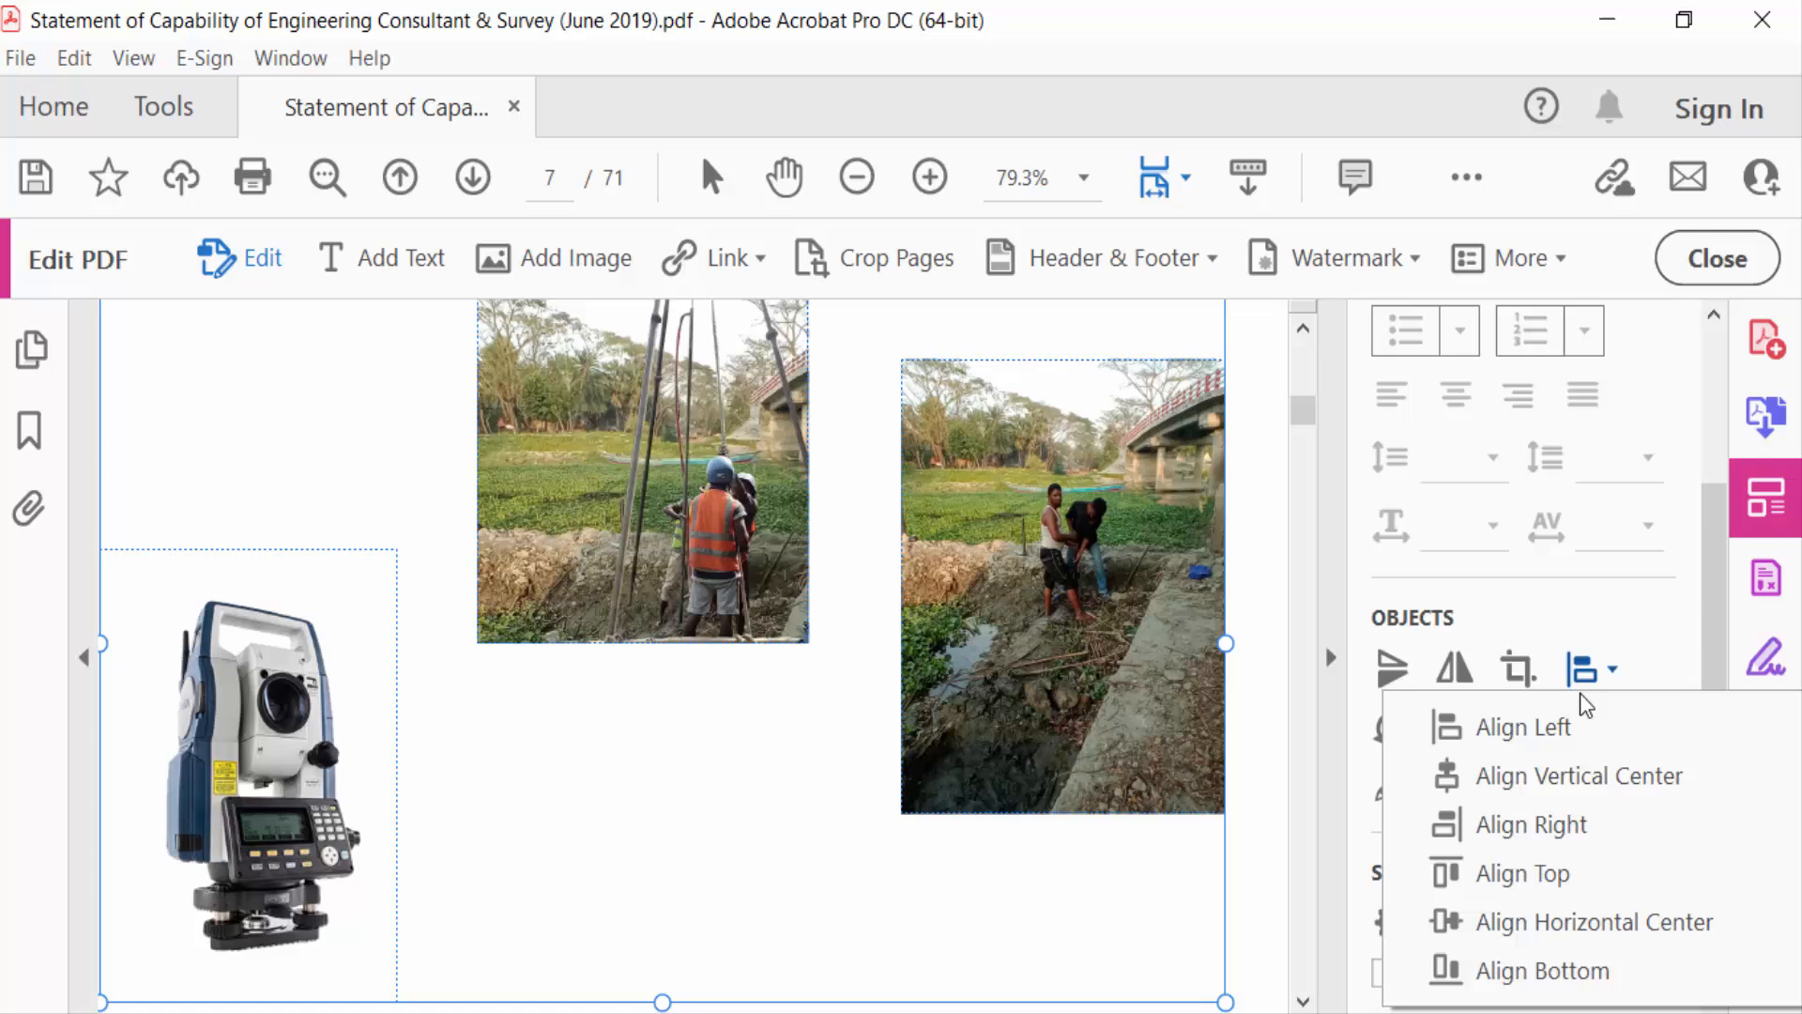
{"action": "mouse_move", "coordinate": [1525, 727]}
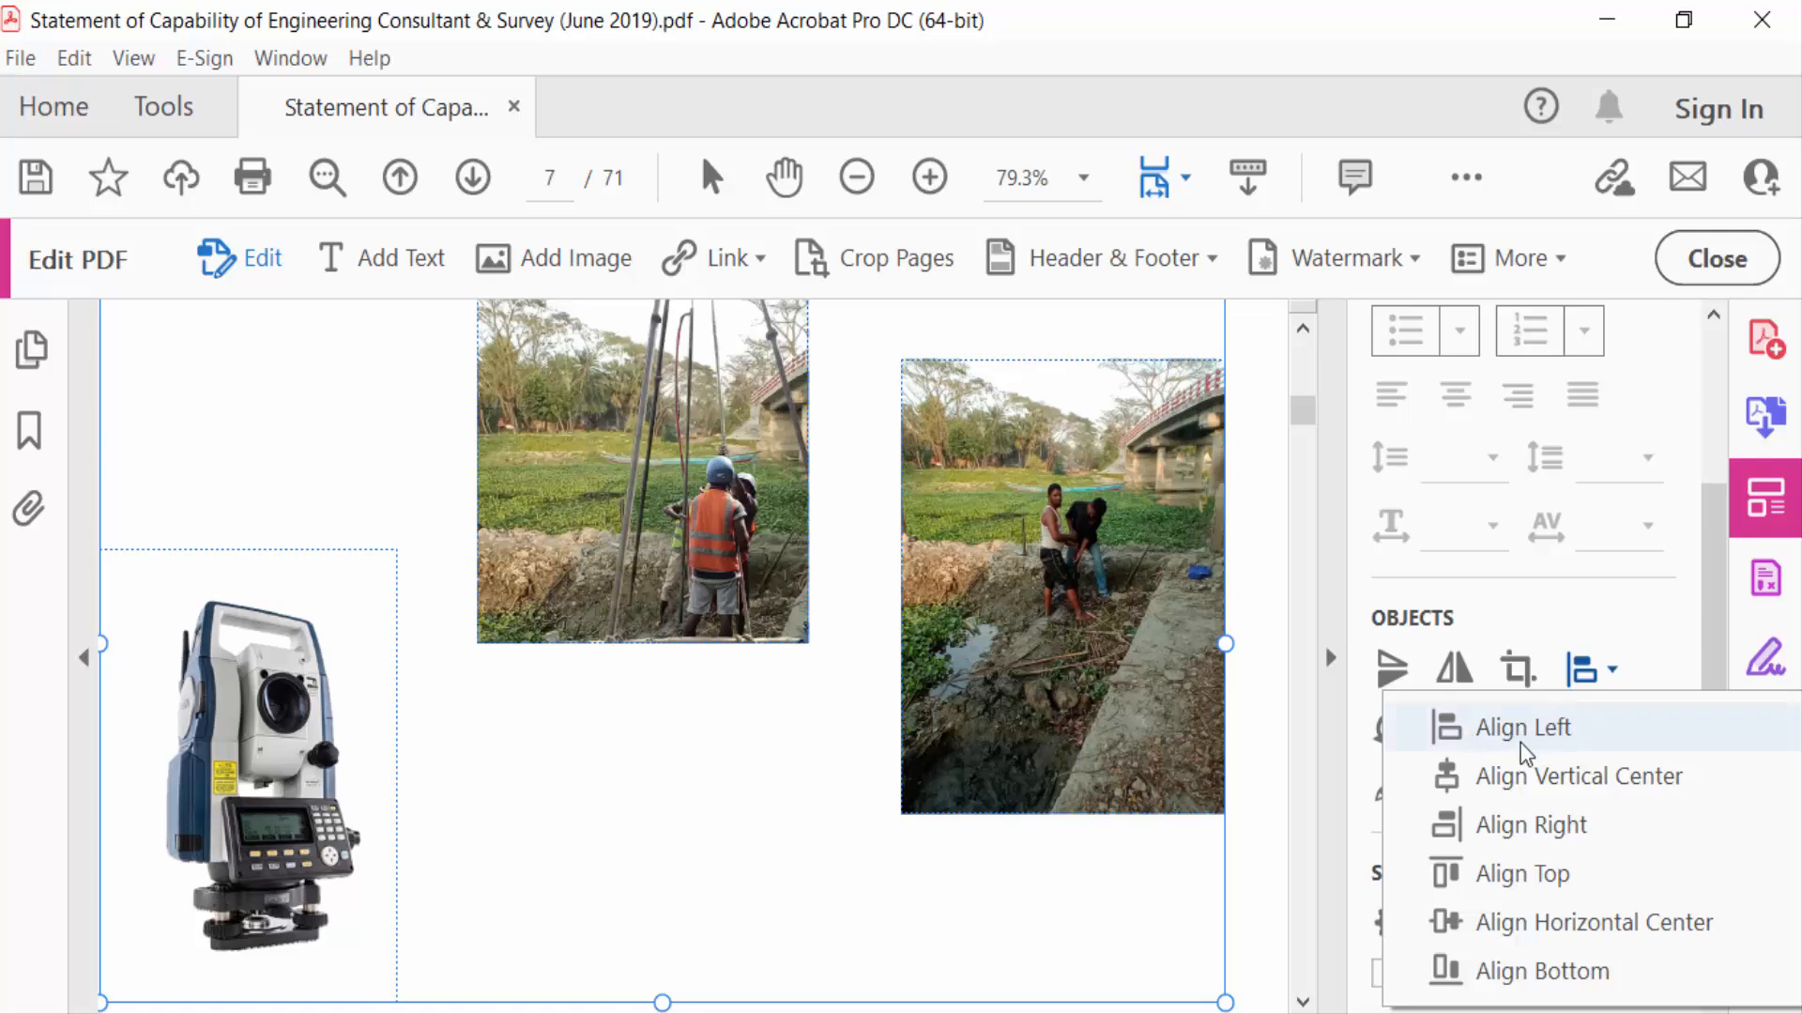
{"action": "mouse_move", "coordinate": [1551, 824]}
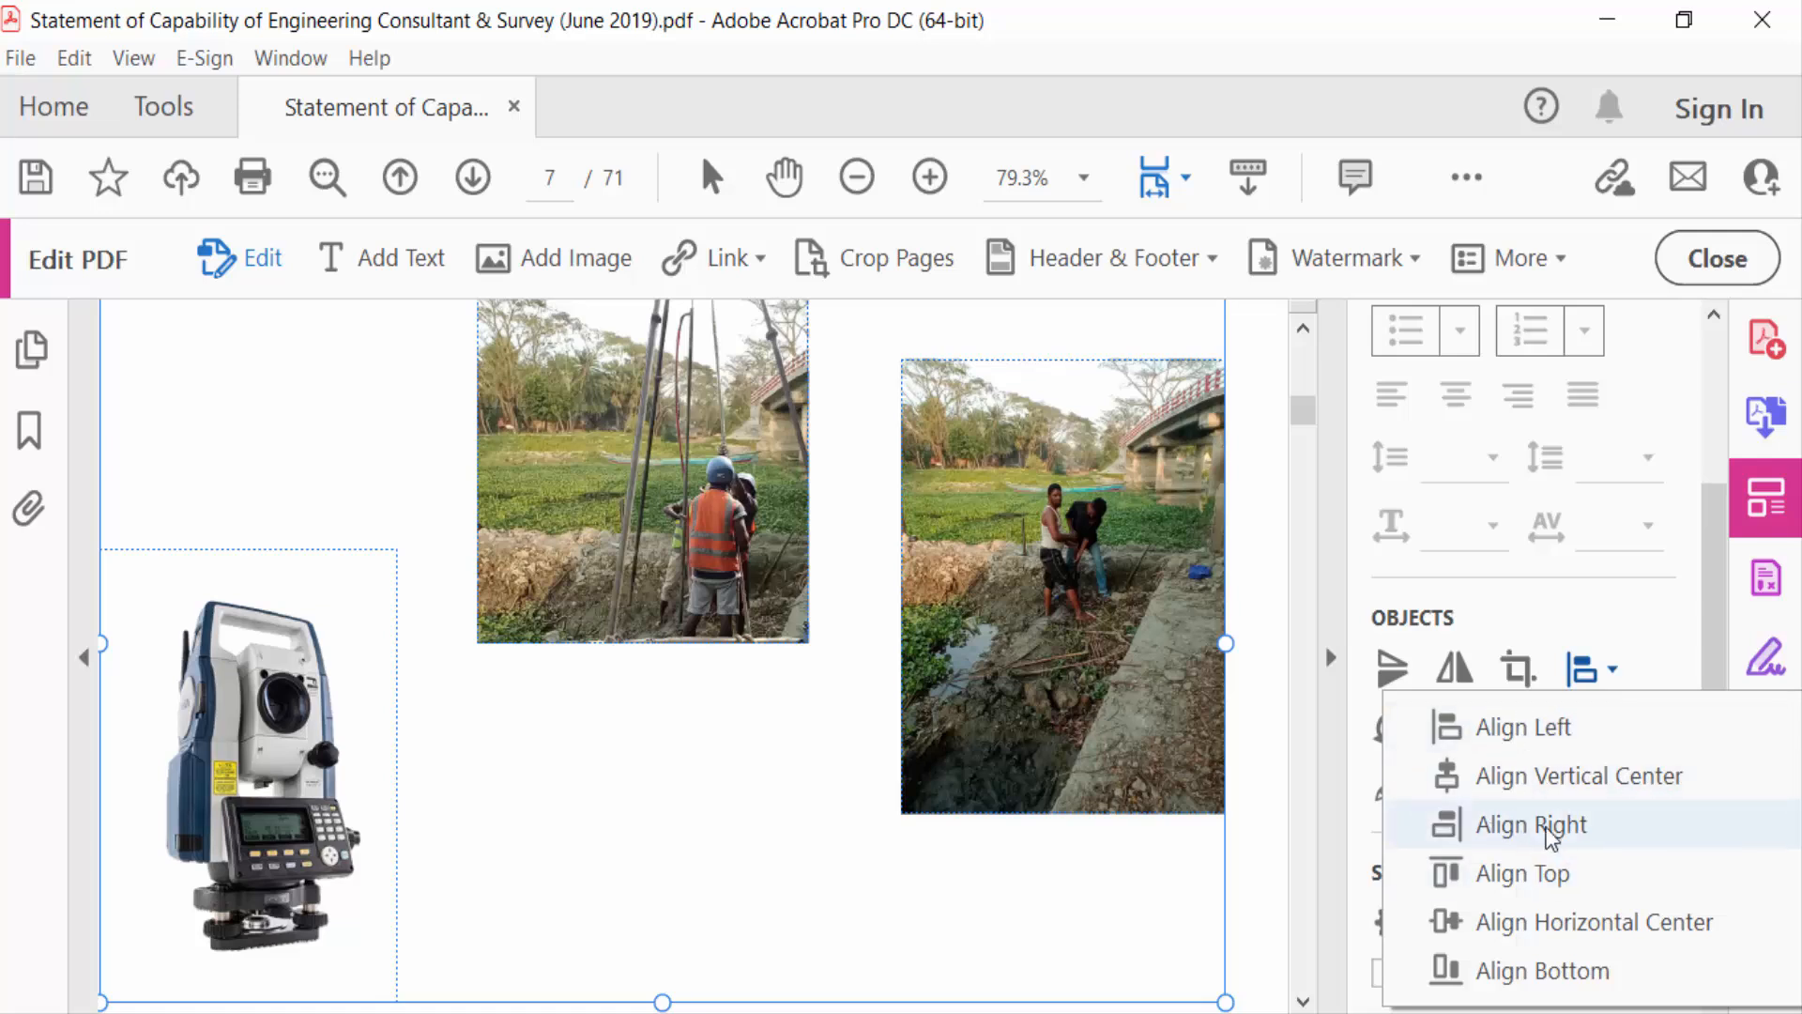
{"action": "mouse_move", "coordinate": [1522, 872]}
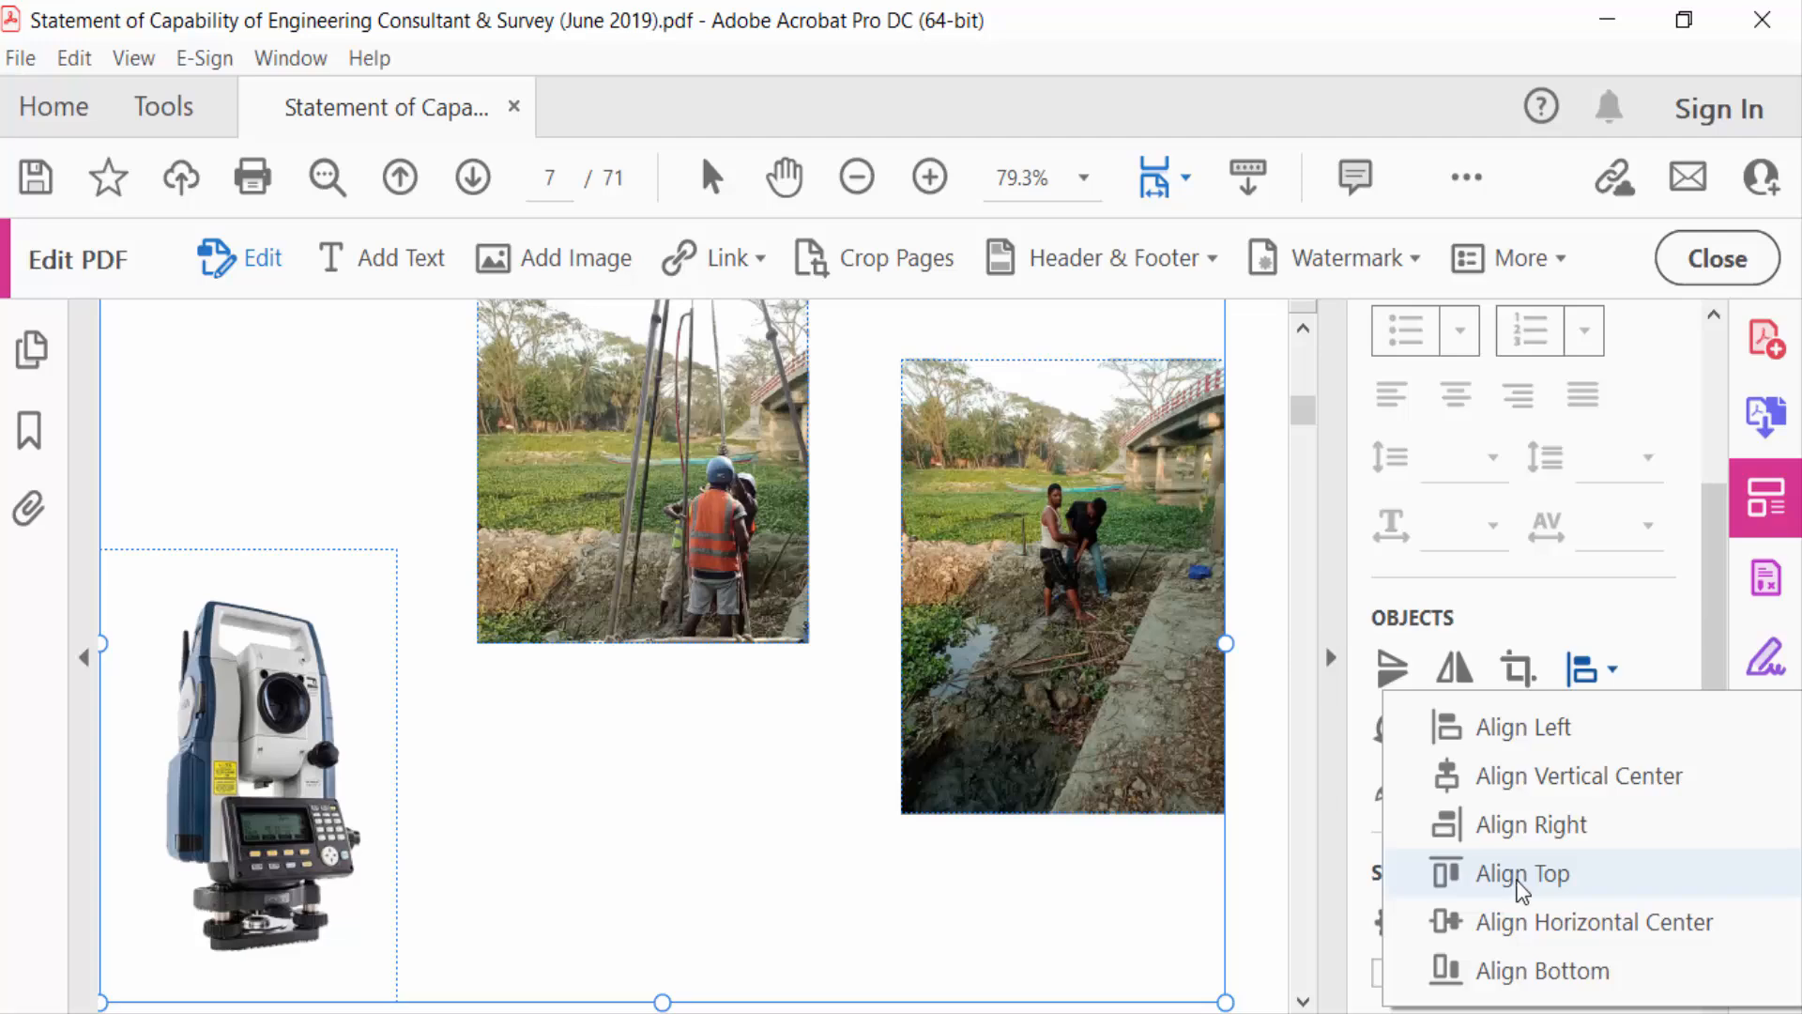
{"action": "left_click", "coordinate": [1522, 873]}
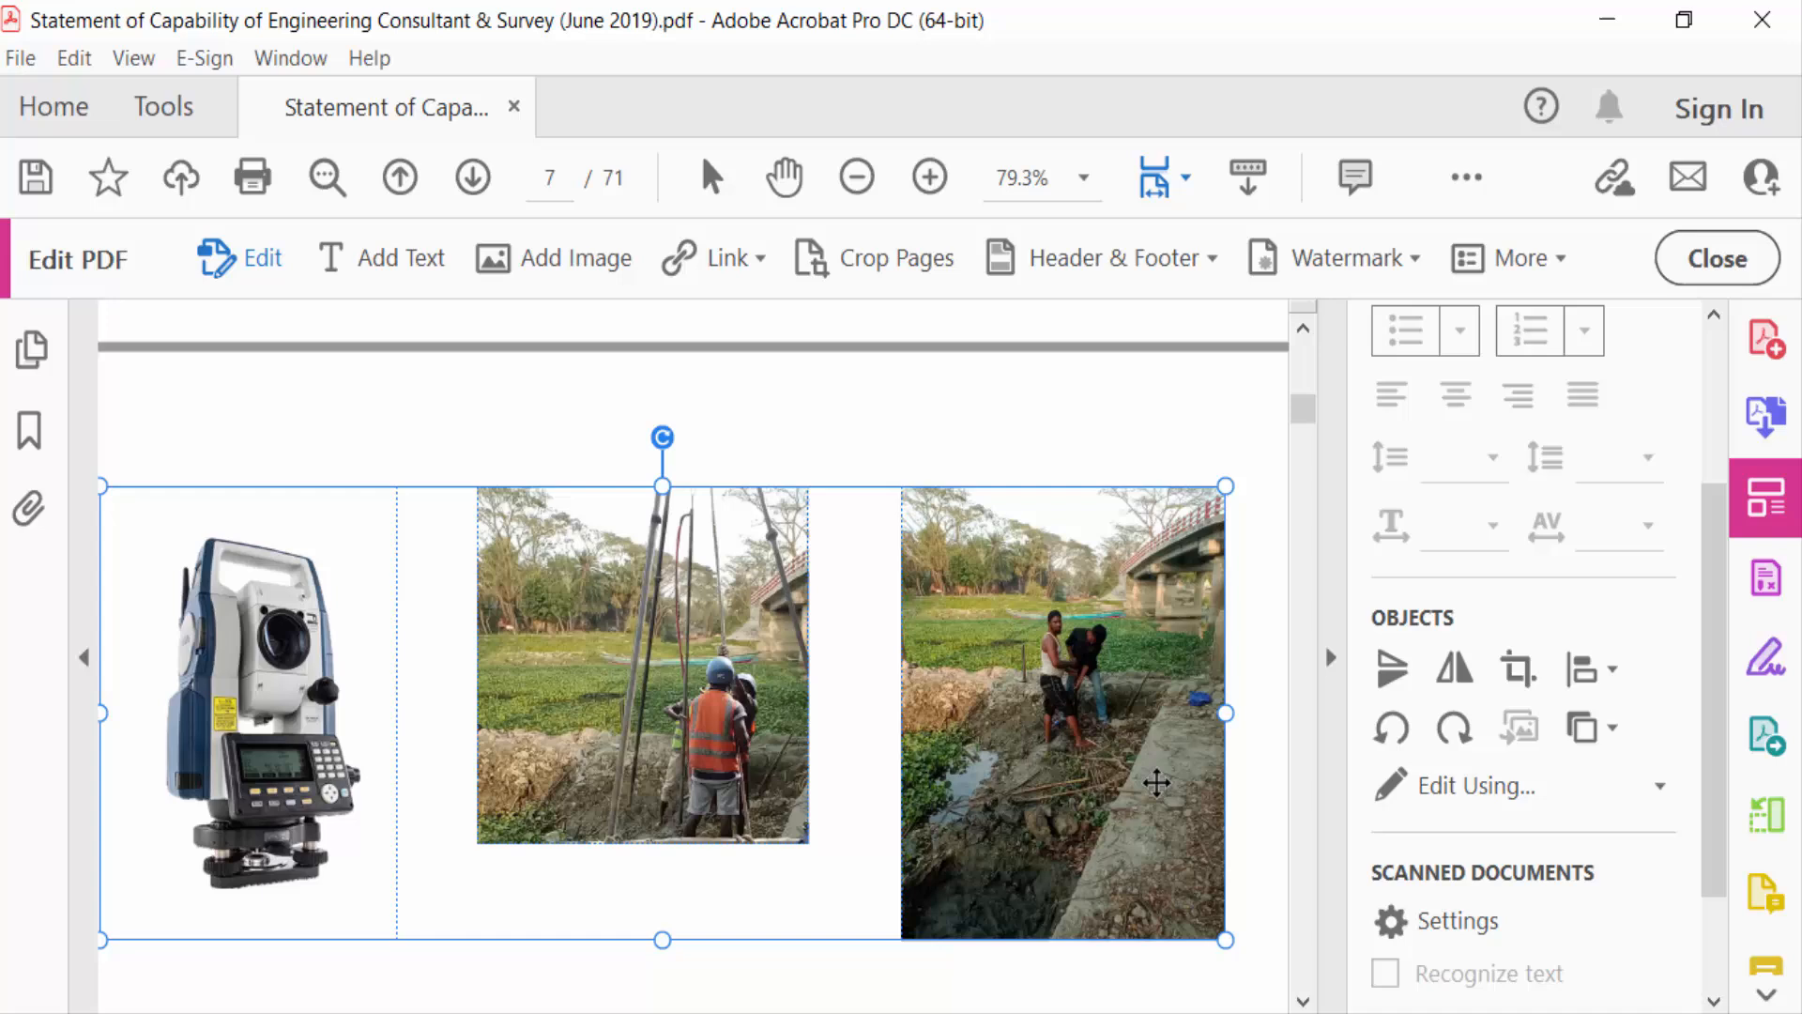
{"action": "mouse_move", "coordinate": [1118, 798]}
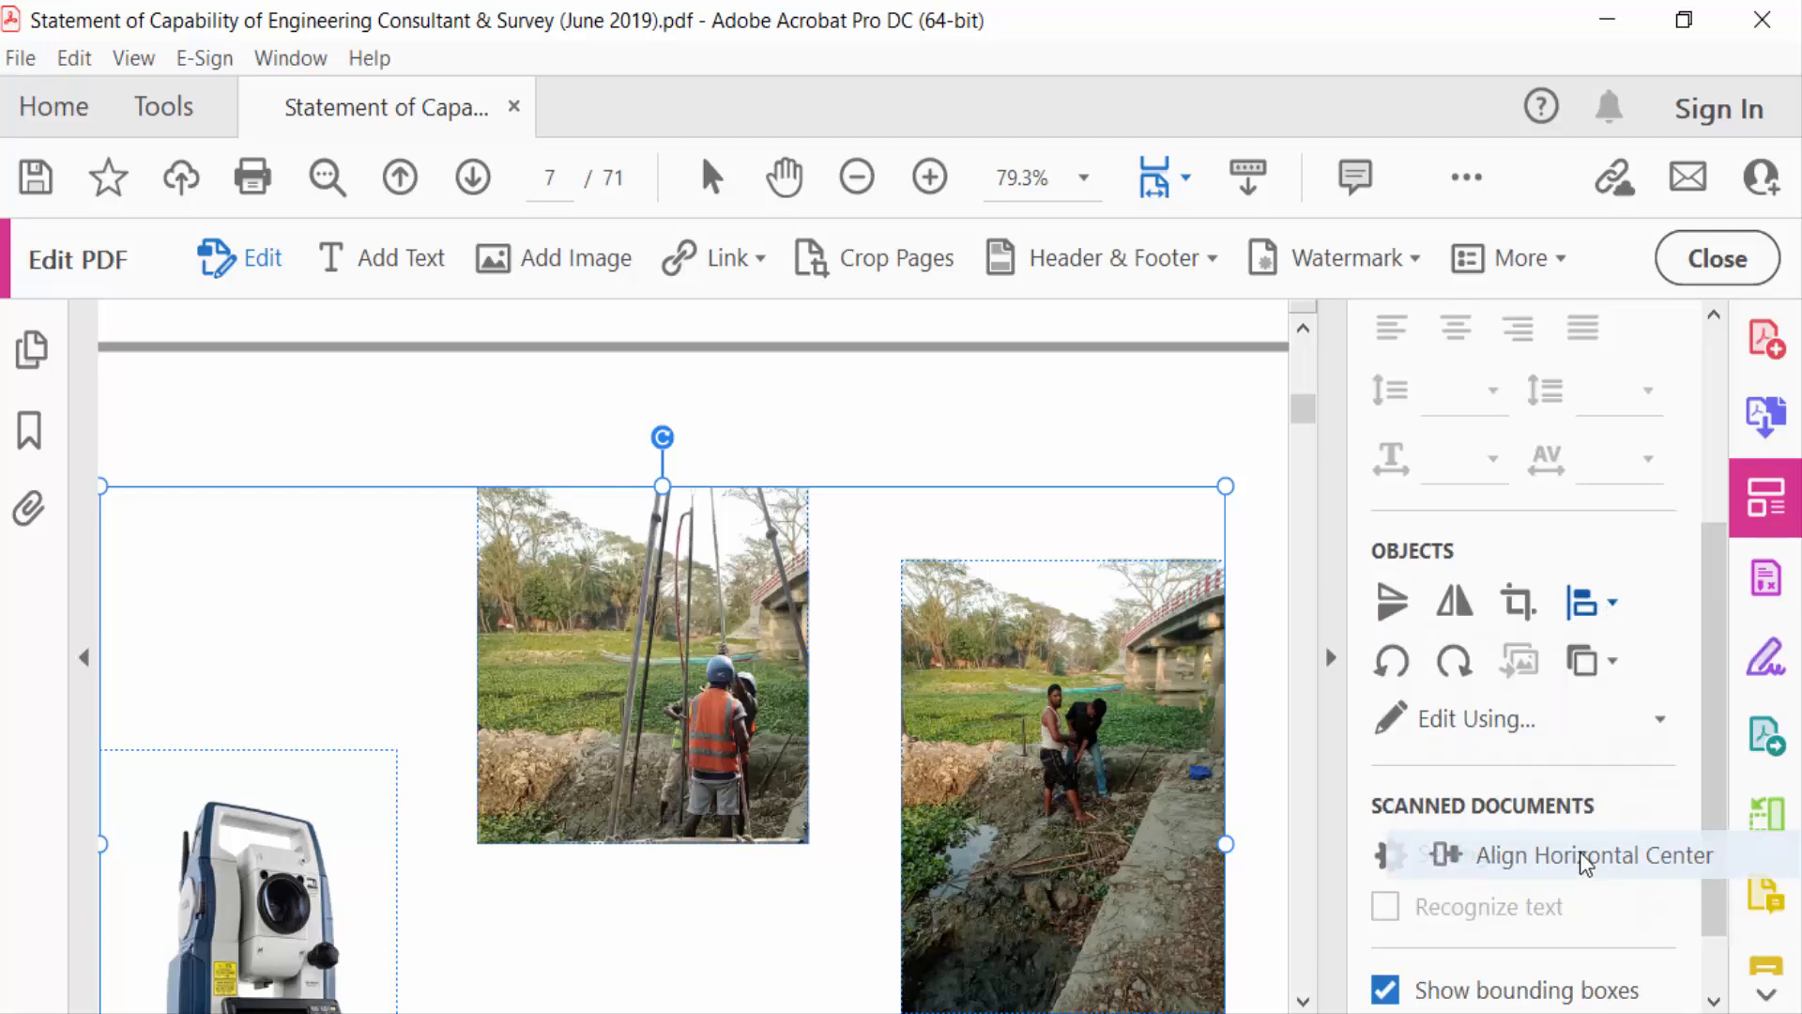
- Try Align Horizontal Center, then Align Bottom, and exit Edit PDF mode
{"action": "left_click", "coordinate": [1592, 854]}
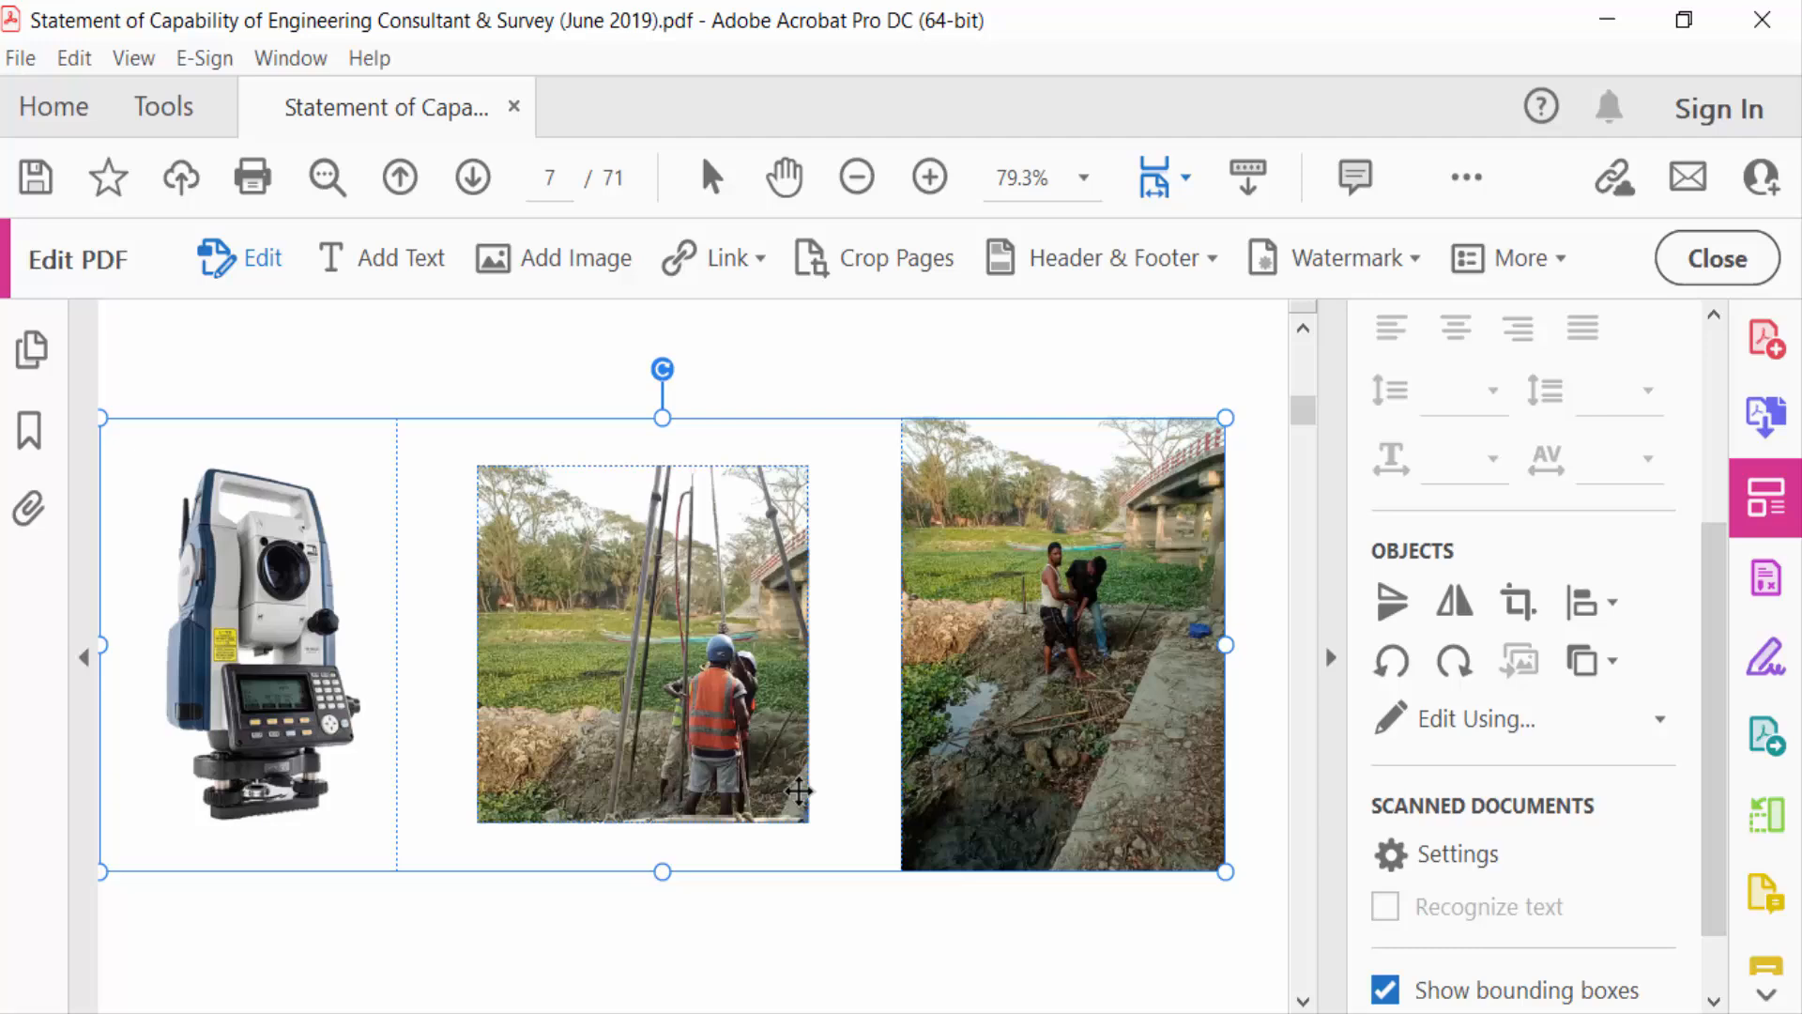
{"action": "mouse_move", "coordinate": [819, 815]}
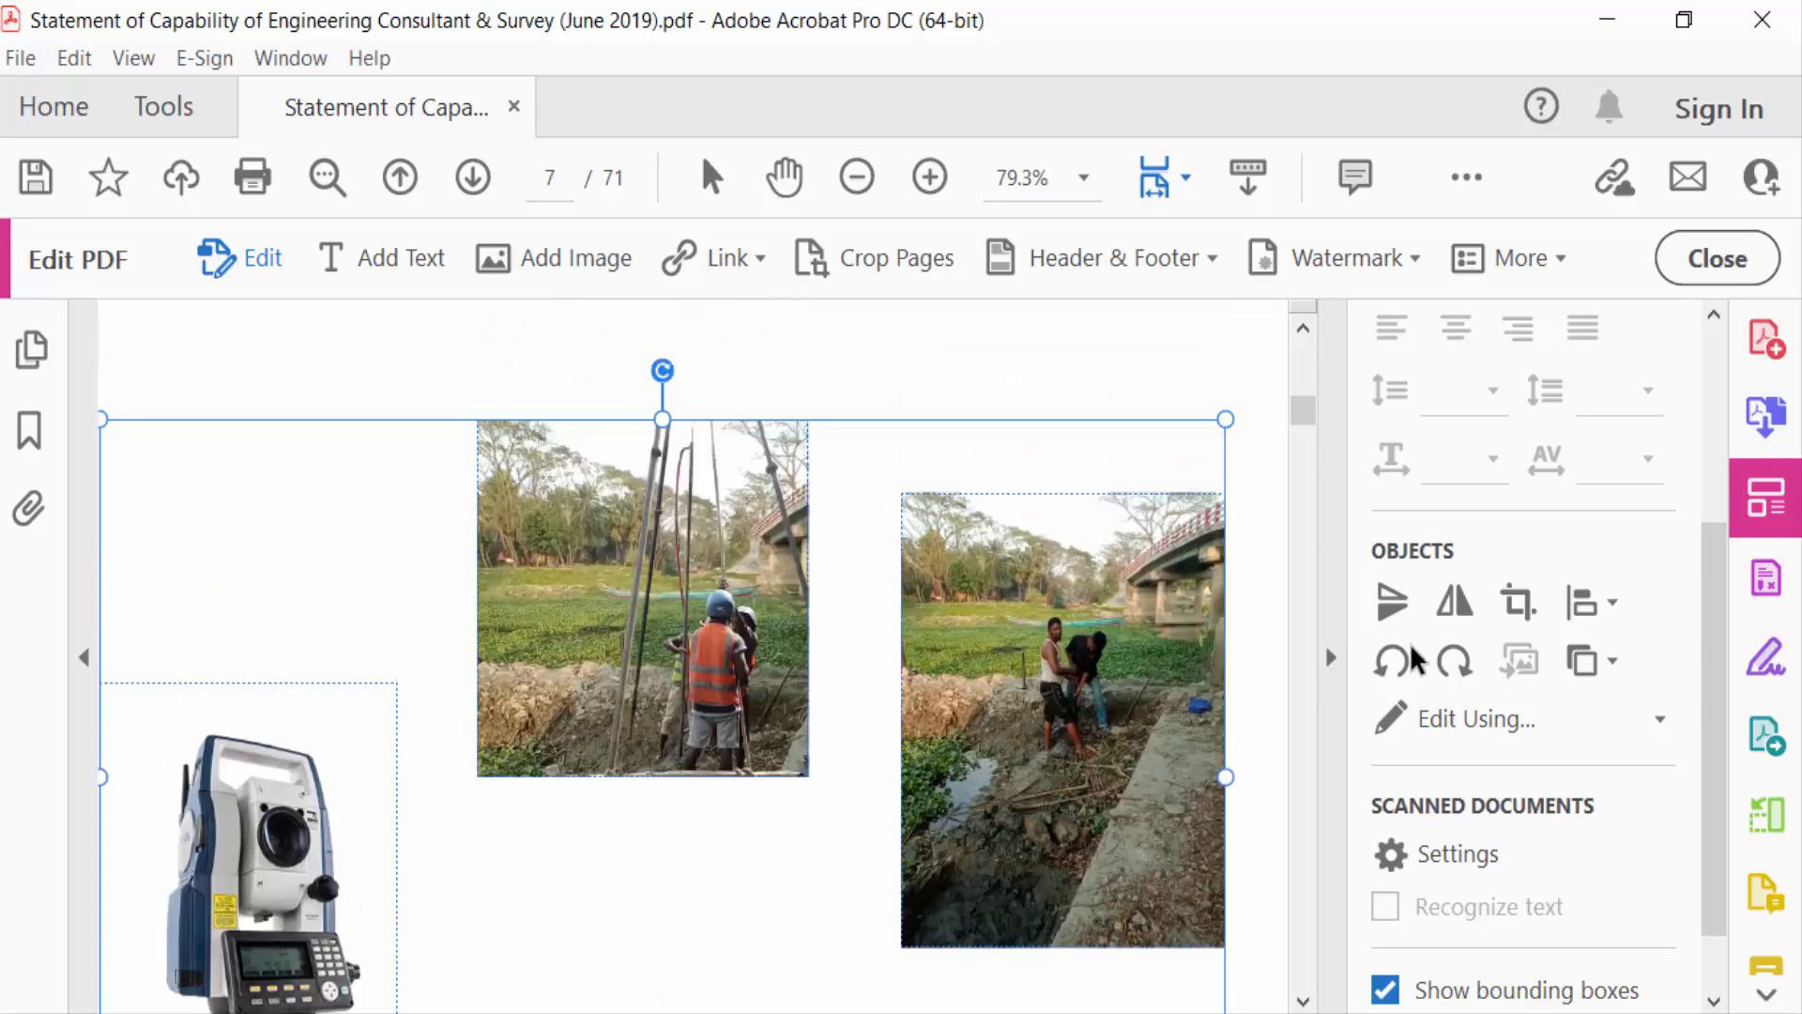
{"action": "left_click", "coordinate": [1591, 600]}
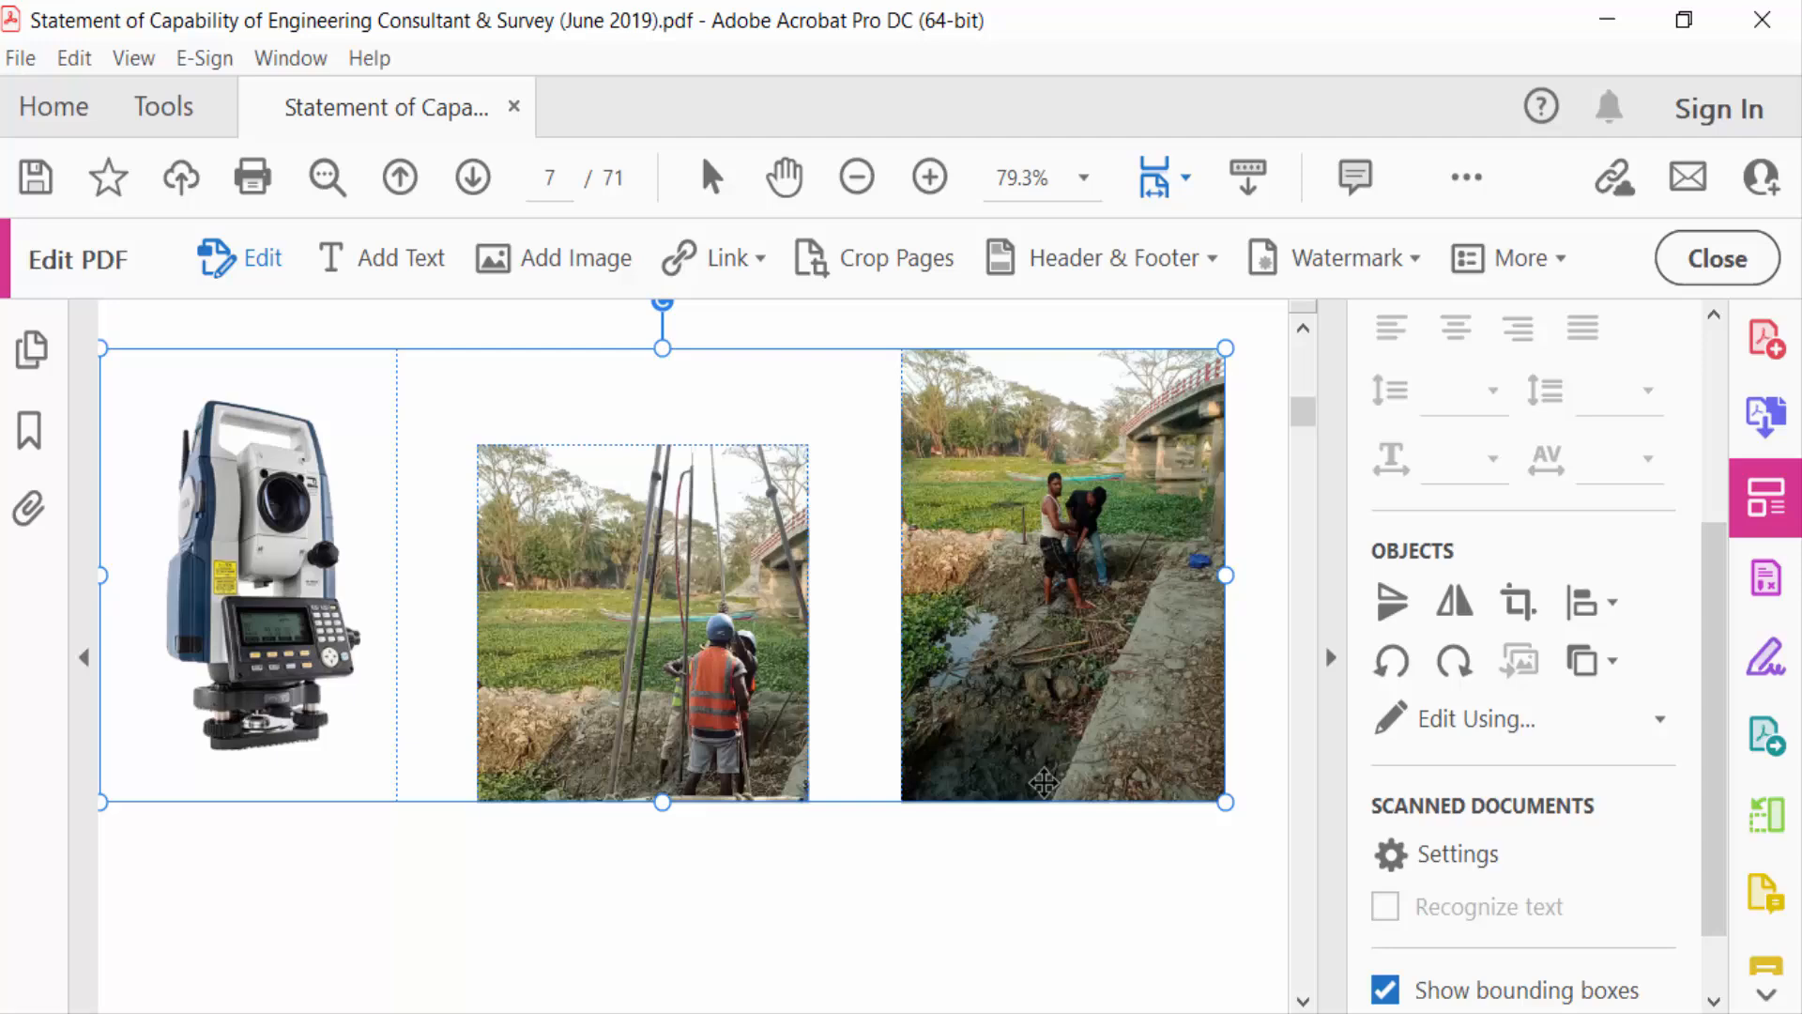
{"action": "left_click", "coordinate": [1717, 258]}
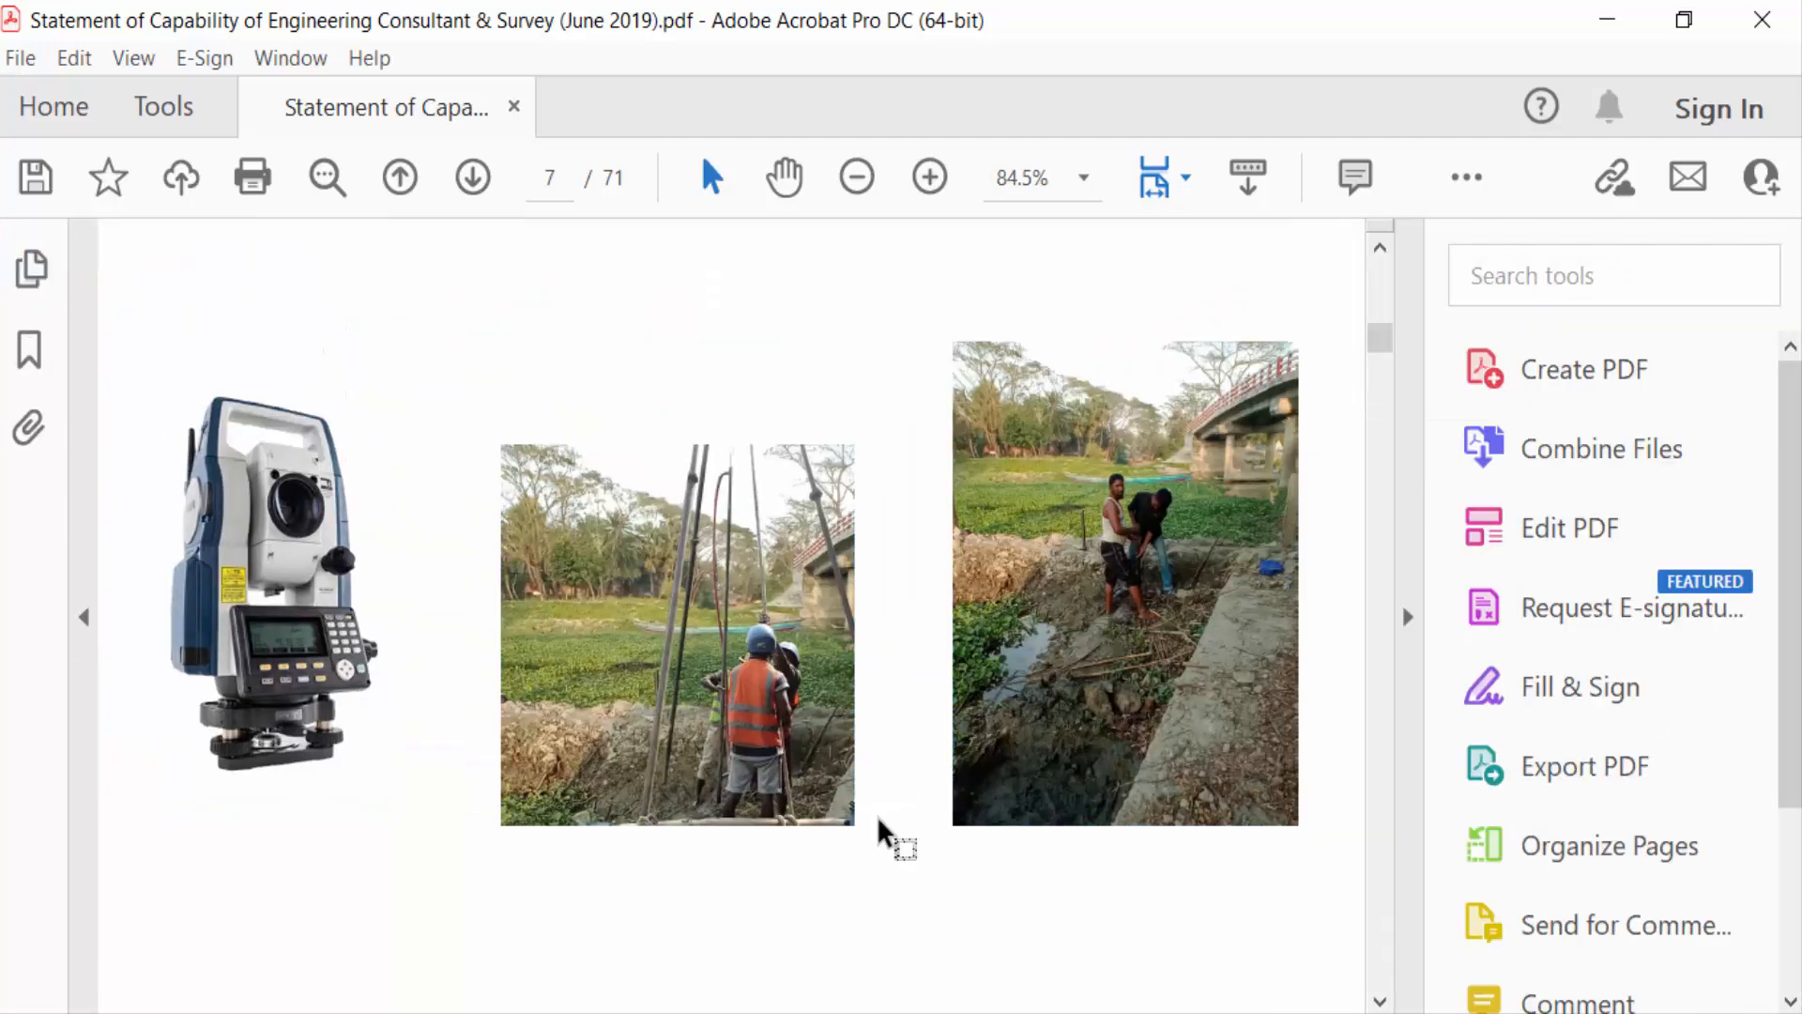
{"action": "scroll", "scroll_direction": "down", "scroll_amount": 3}
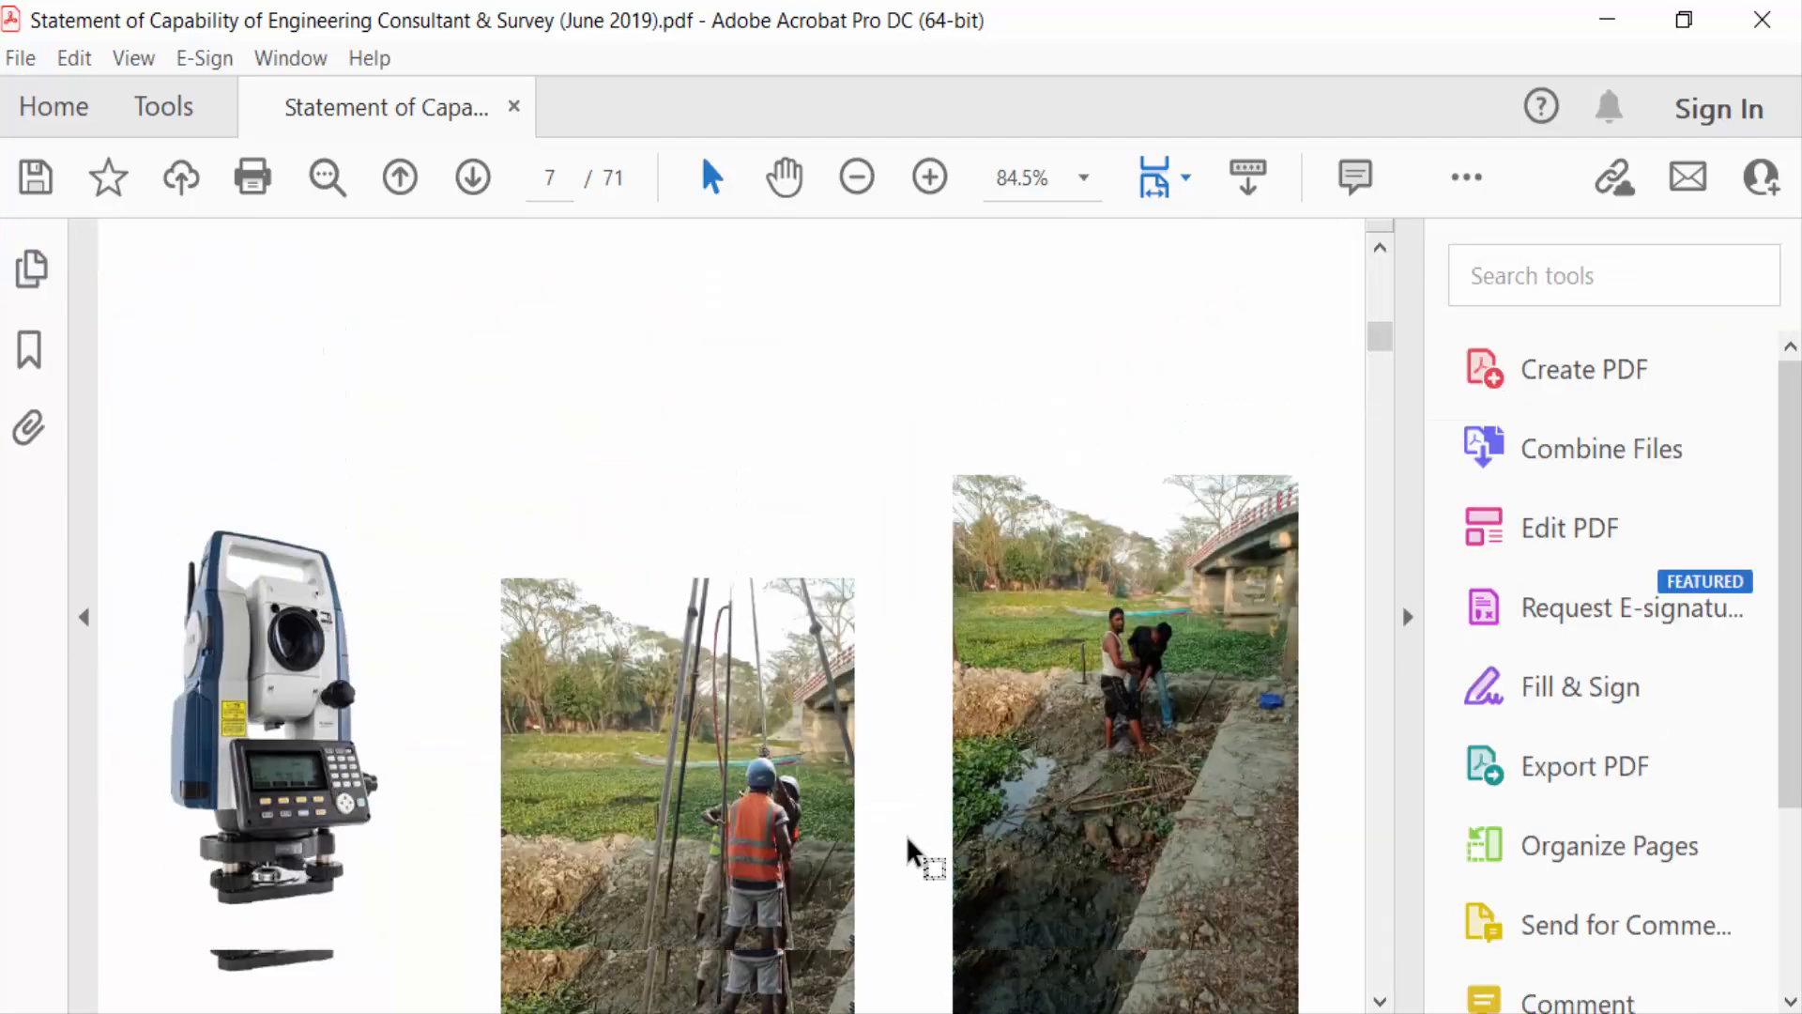